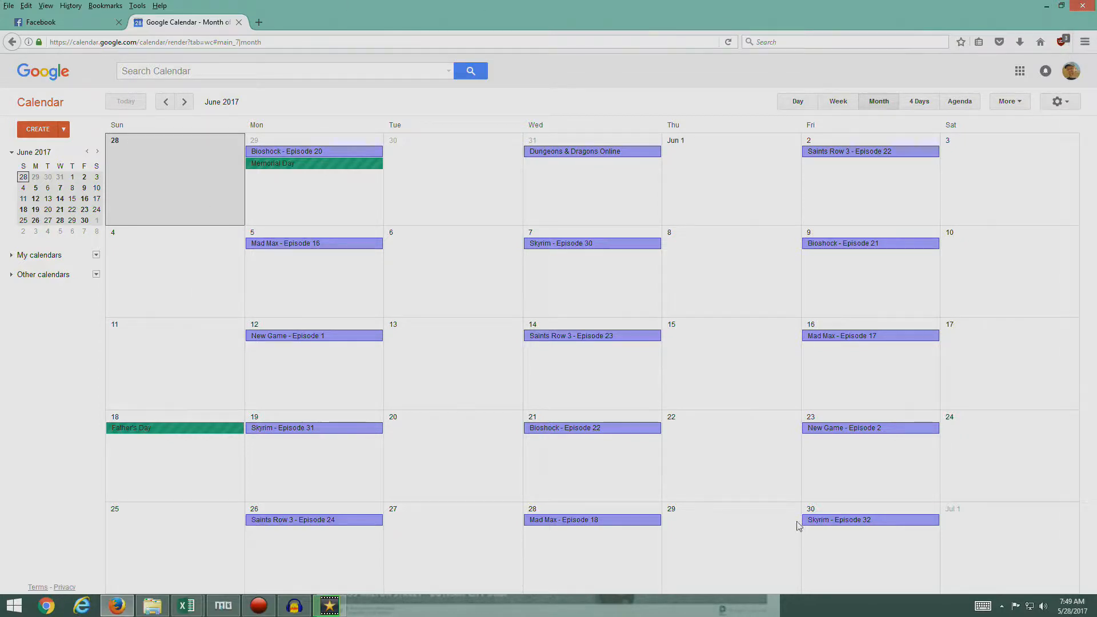
mouse_move(376, 177)
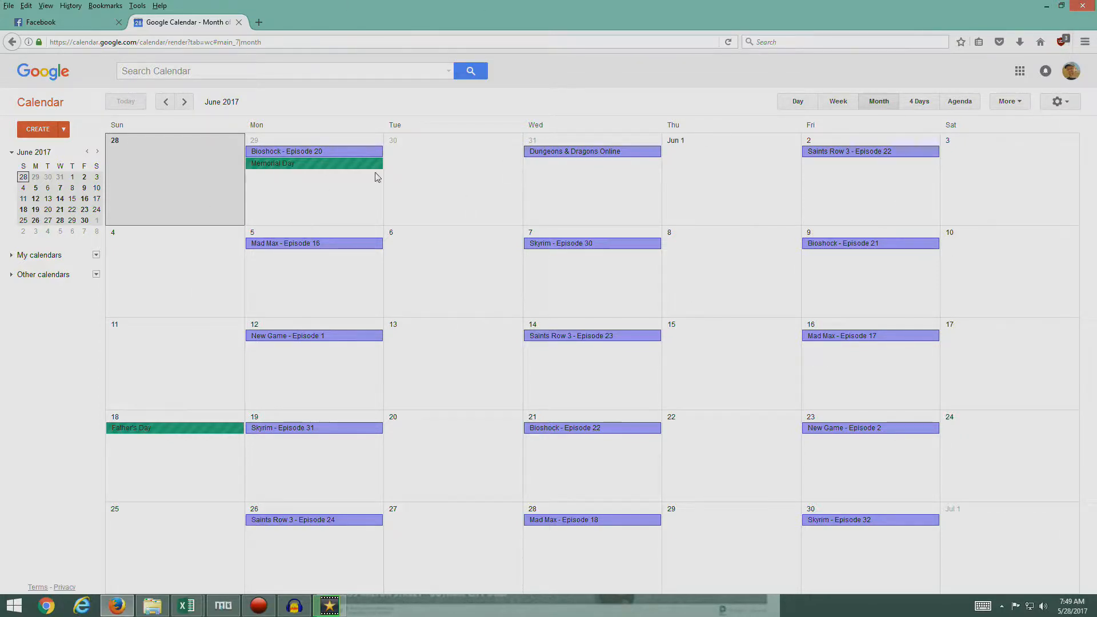
mouse_move(274, 193)
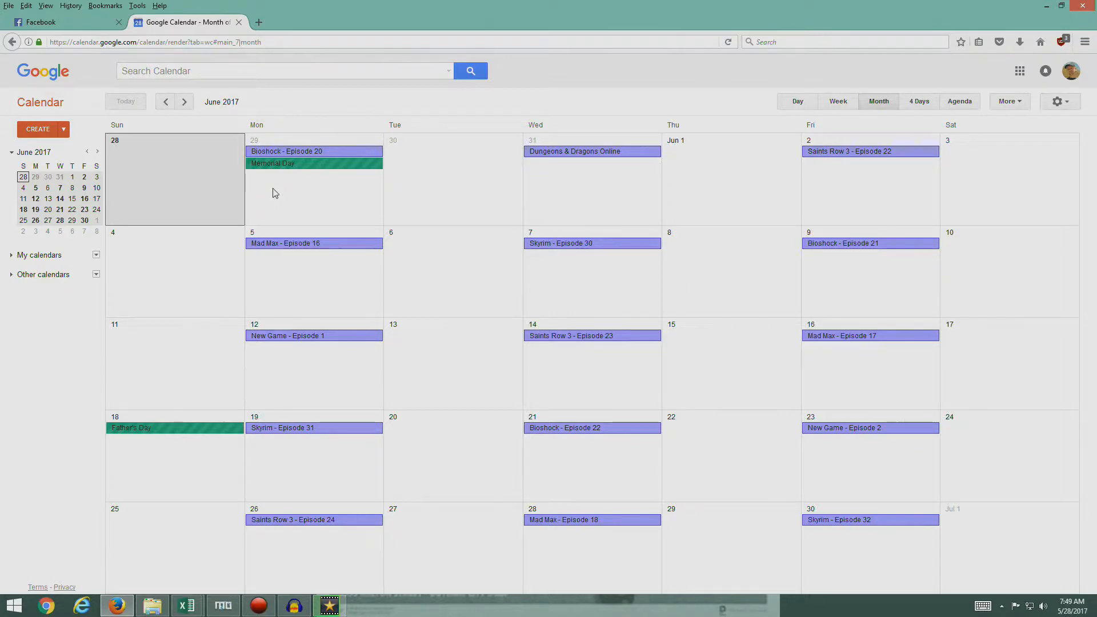
mouse_move(325, 190)
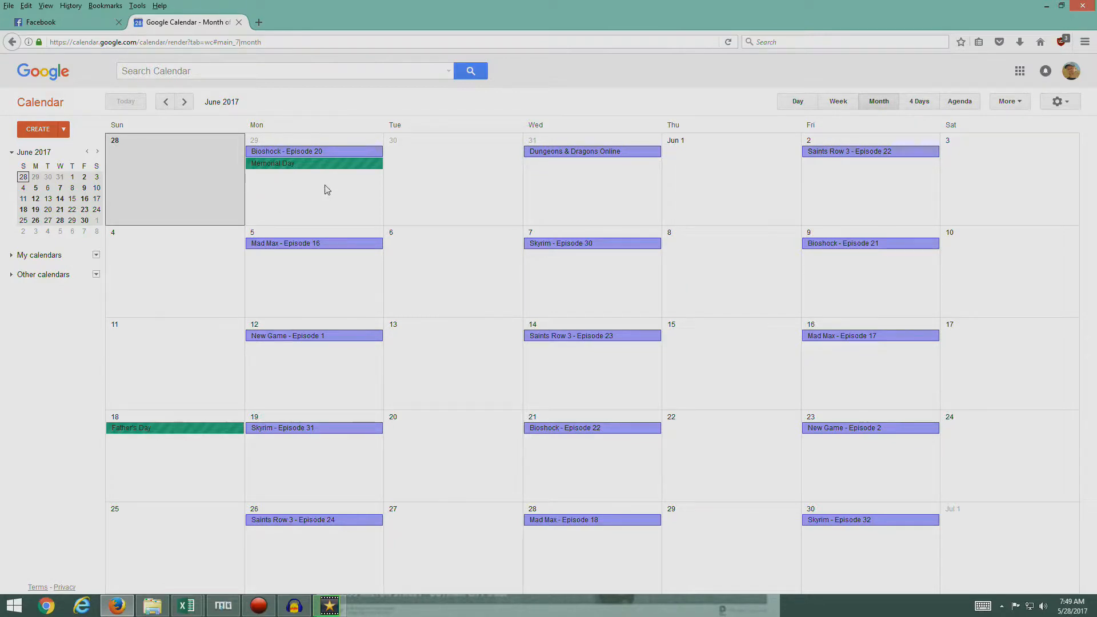
mouse_move(332, 188)
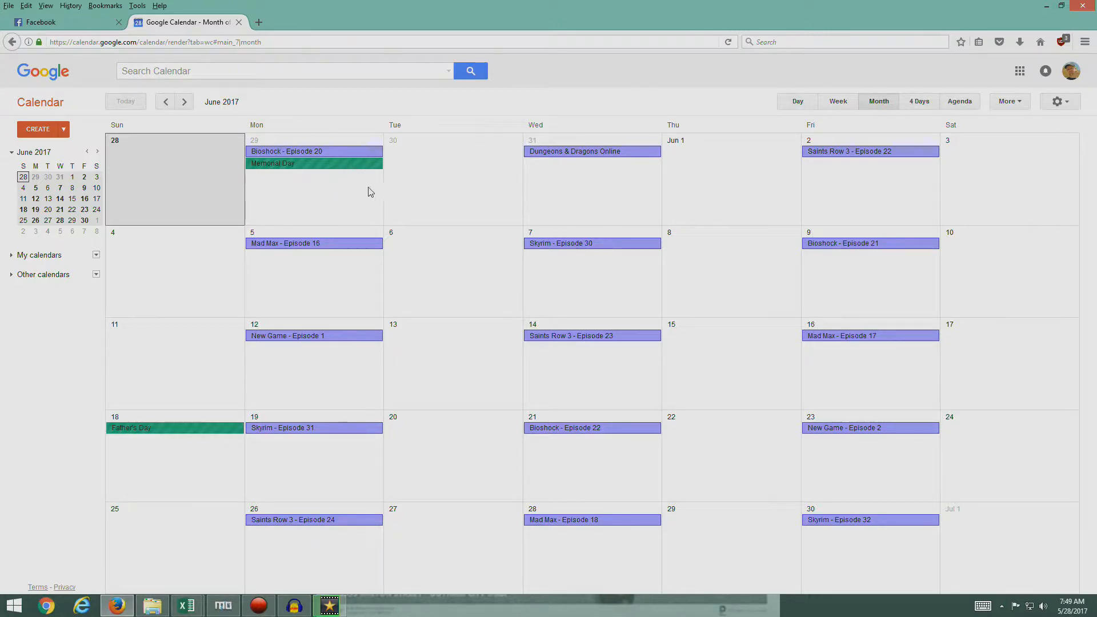
mouse_move(855, 272)
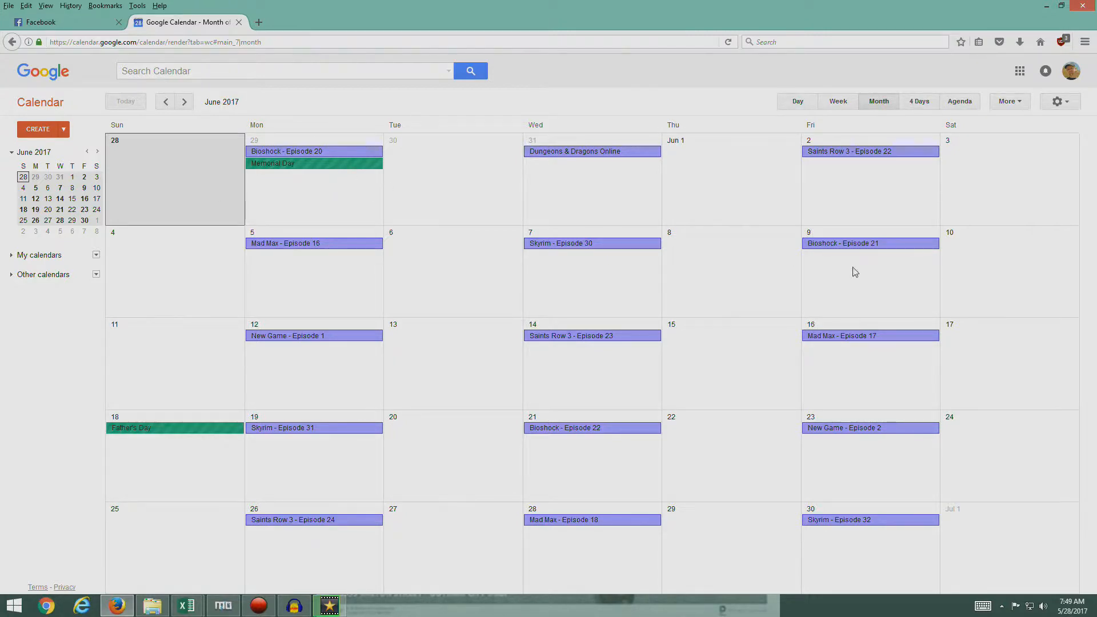
mouse_move(873, 278)
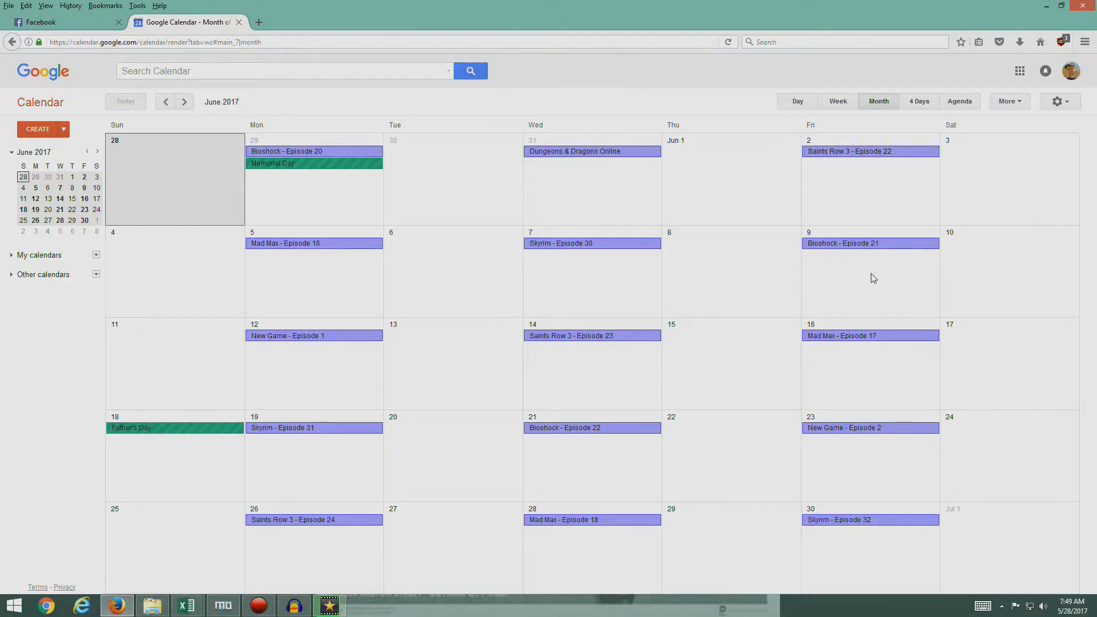
mouse_move(877, 278)
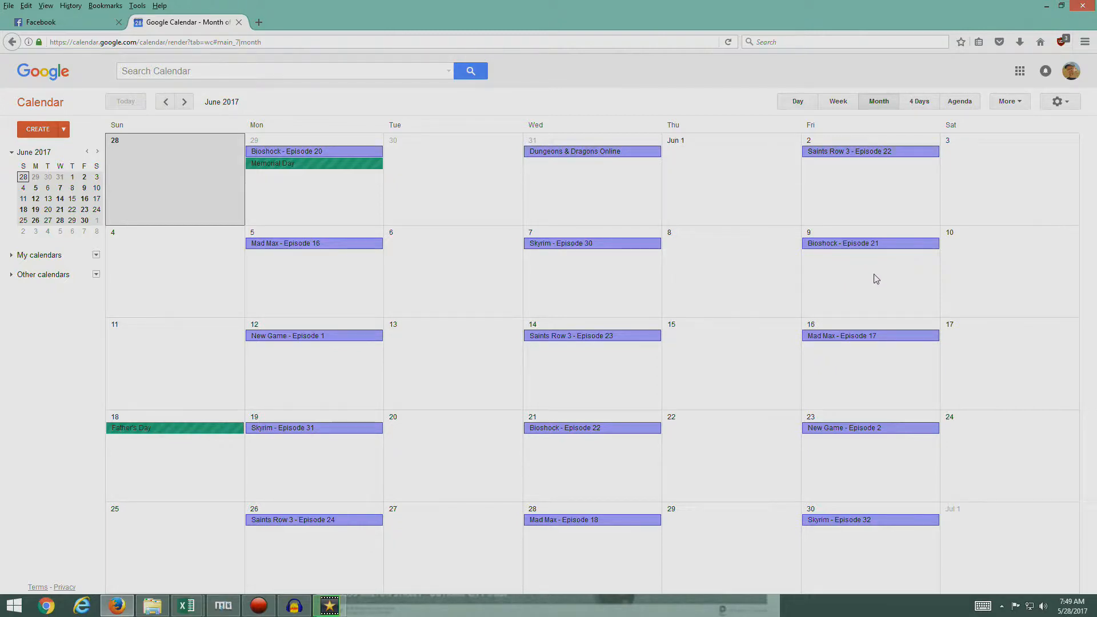
mouse_move(582, 459)
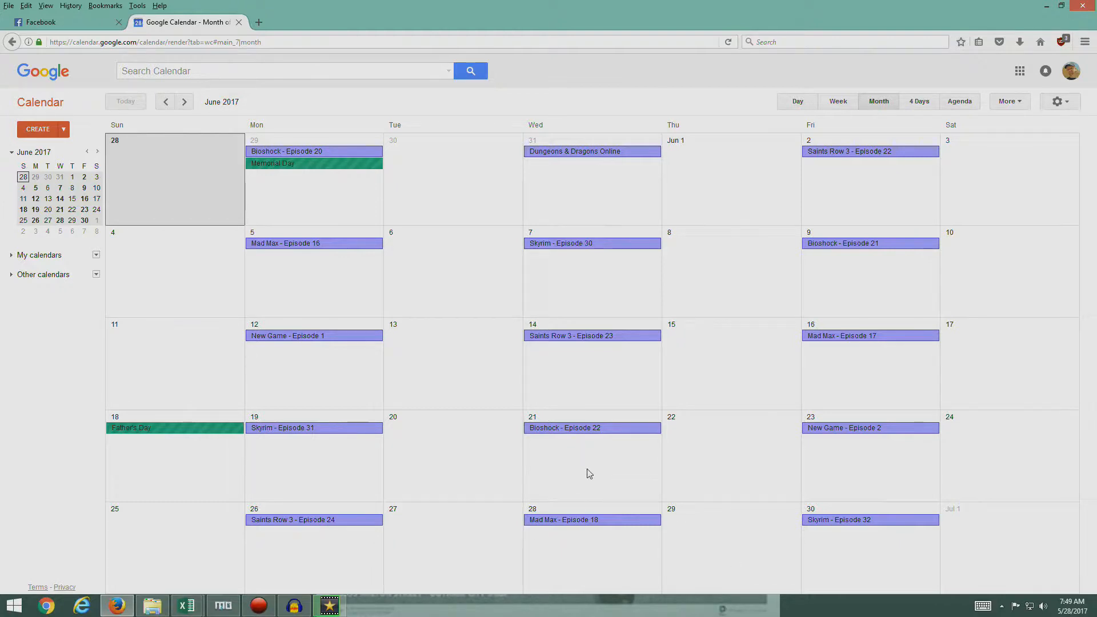
mouse_move(397, 268)
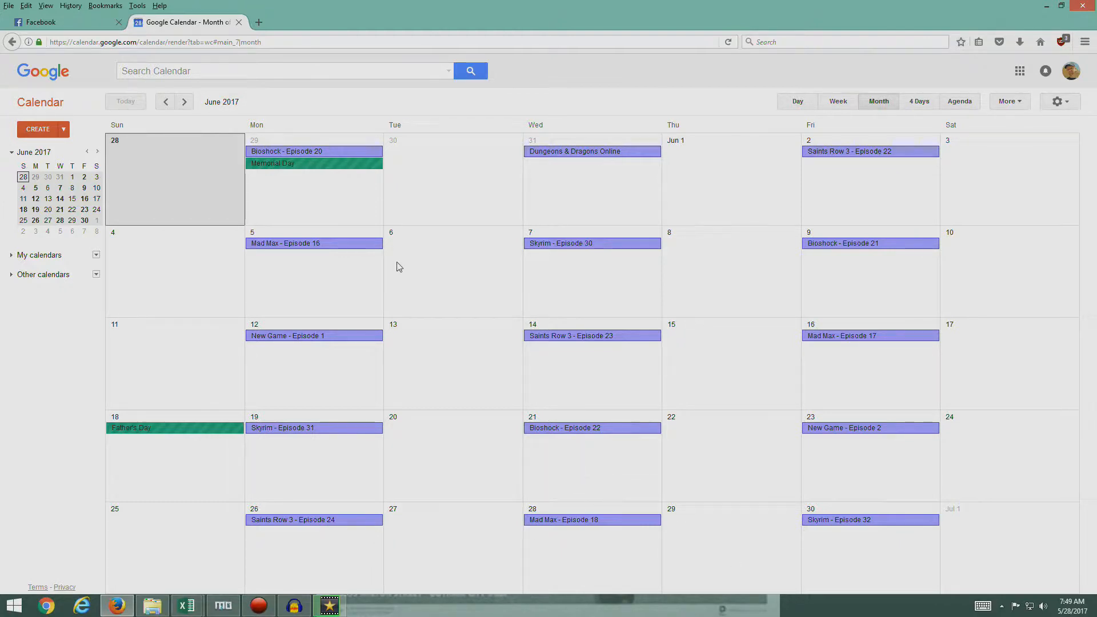
mouse_move(592, 203)
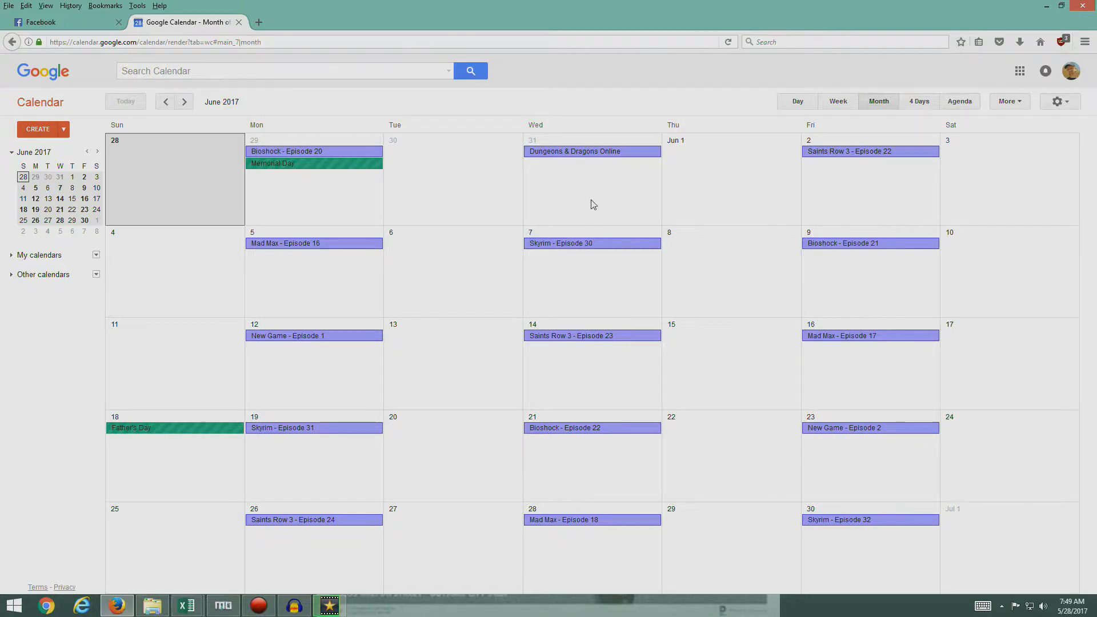
mouse_move(591, 177)
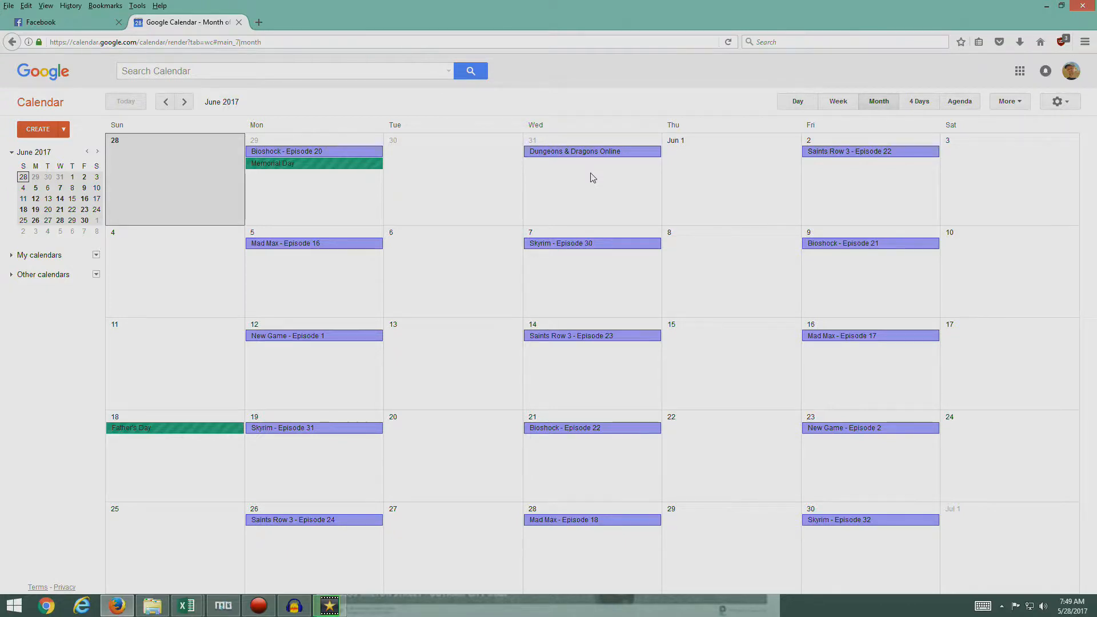
mouse_move(459, 142)
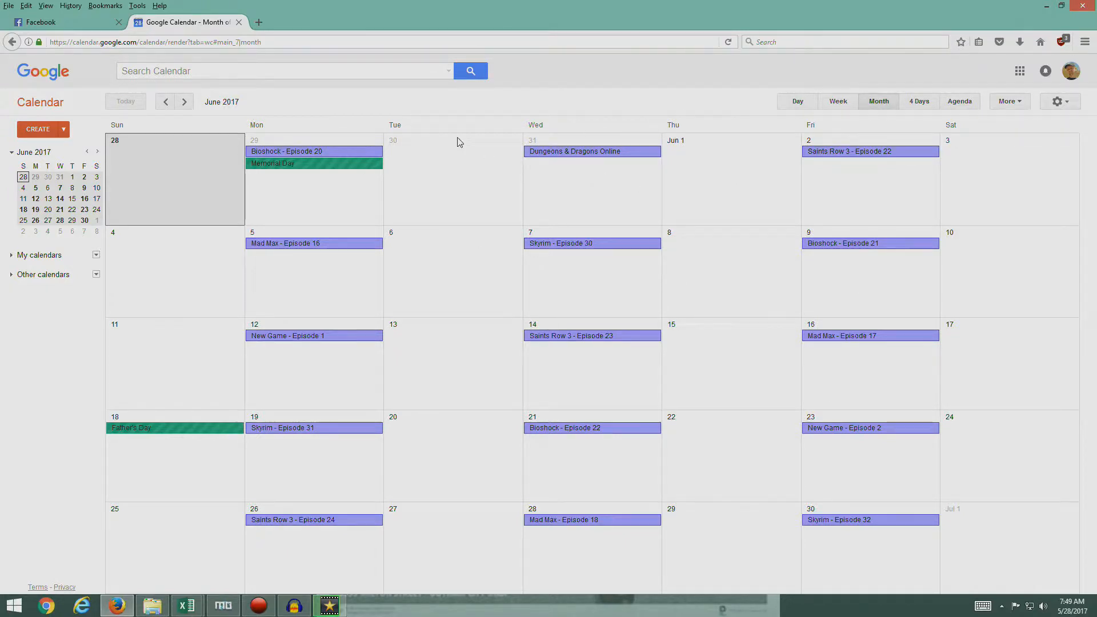
mouse_move(543, 182)
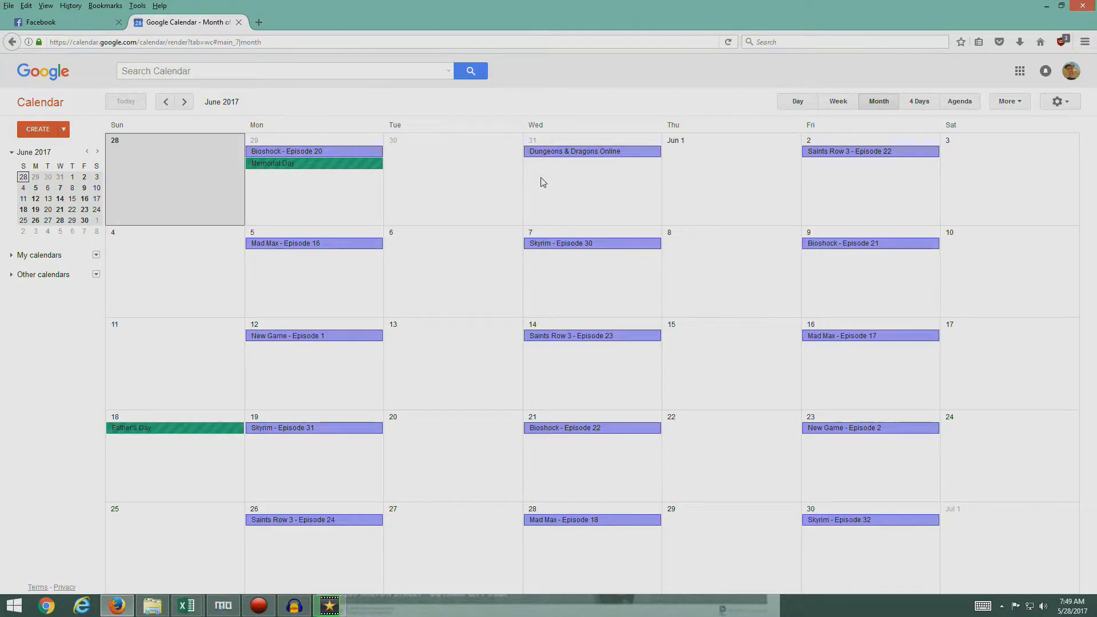
mouse_move(680, 190)
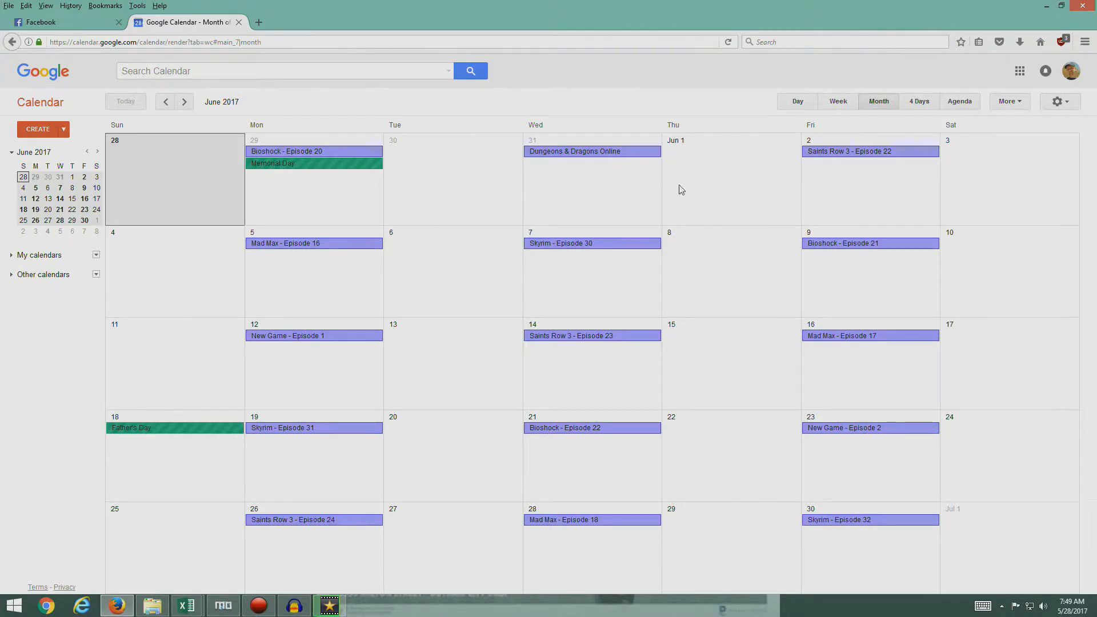
mouse_move(626, 170)
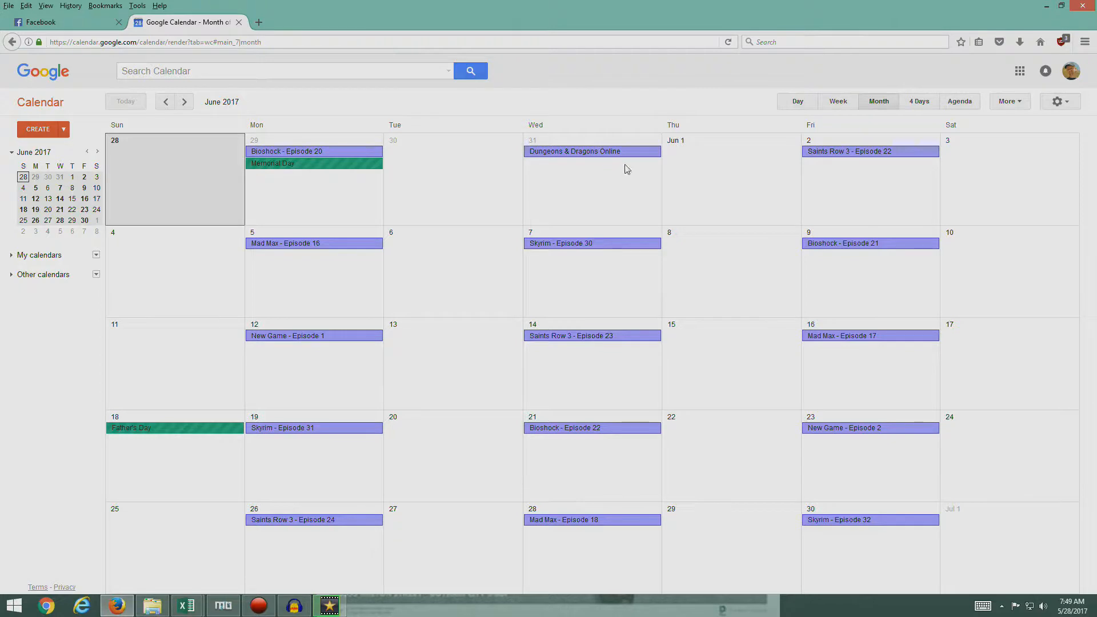
mouse_move(611, 183)
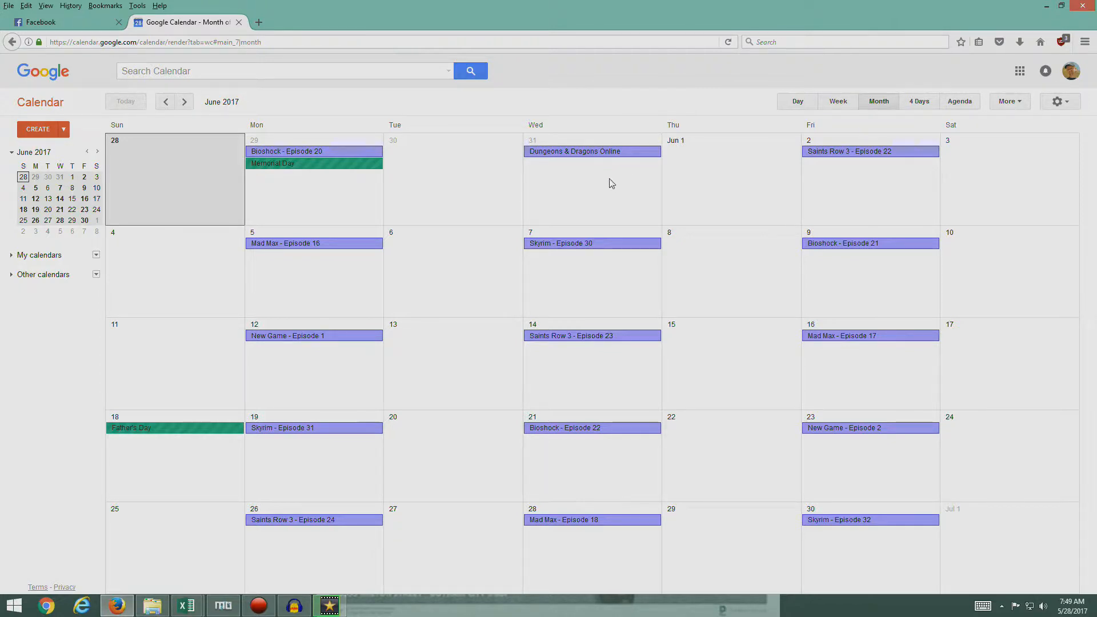
mouse_move(440, 200)
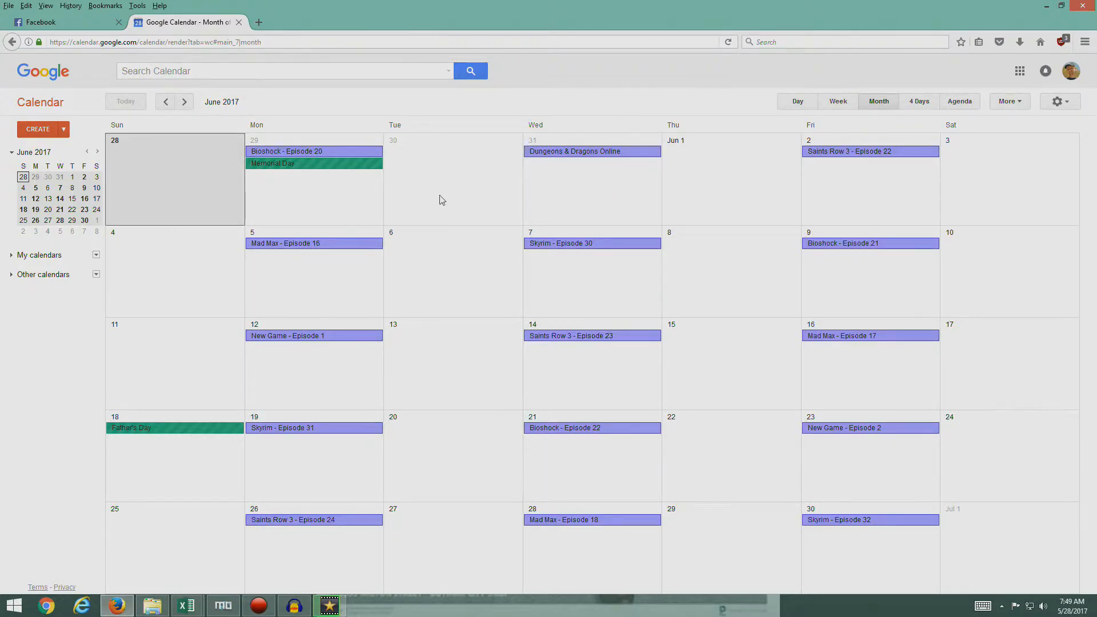
mouse_move(674, 187)
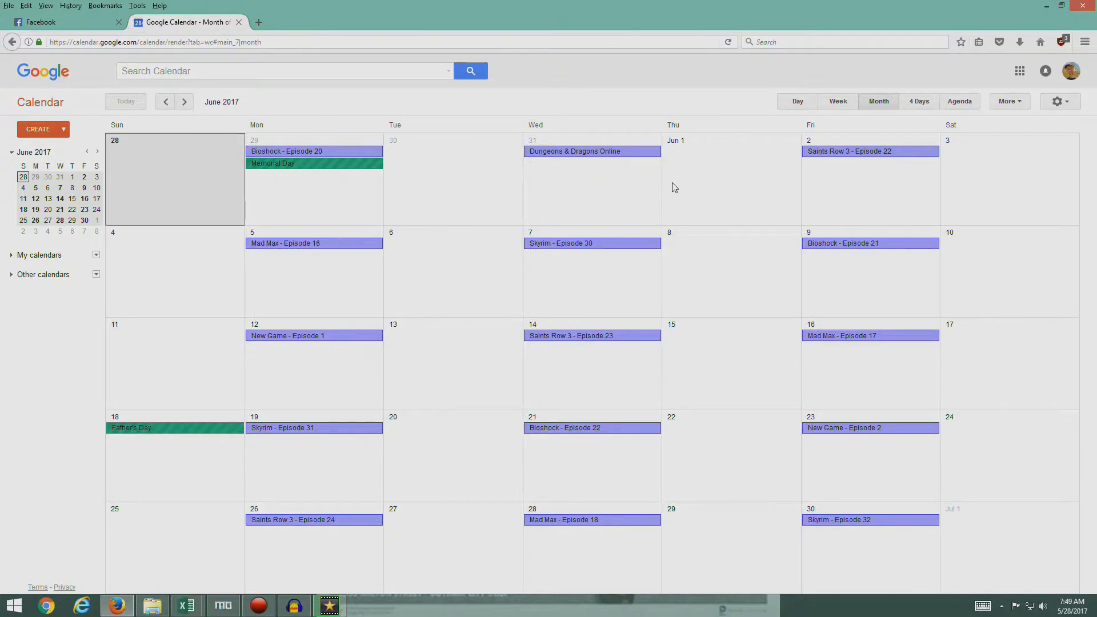
mouse_move(621, 180)
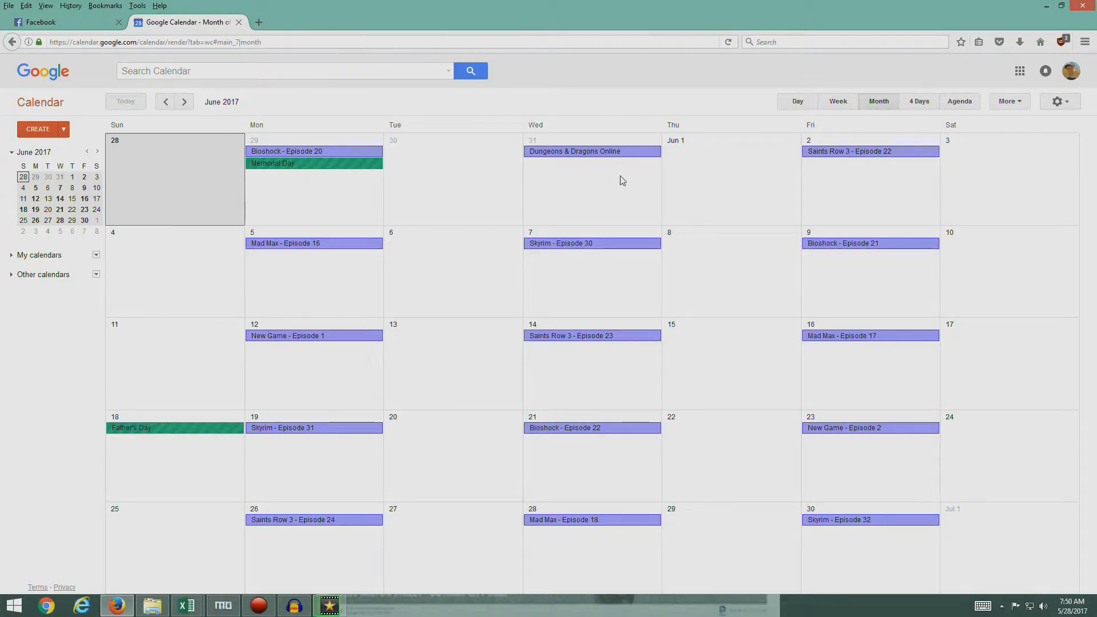
mouse_move(412, 246)
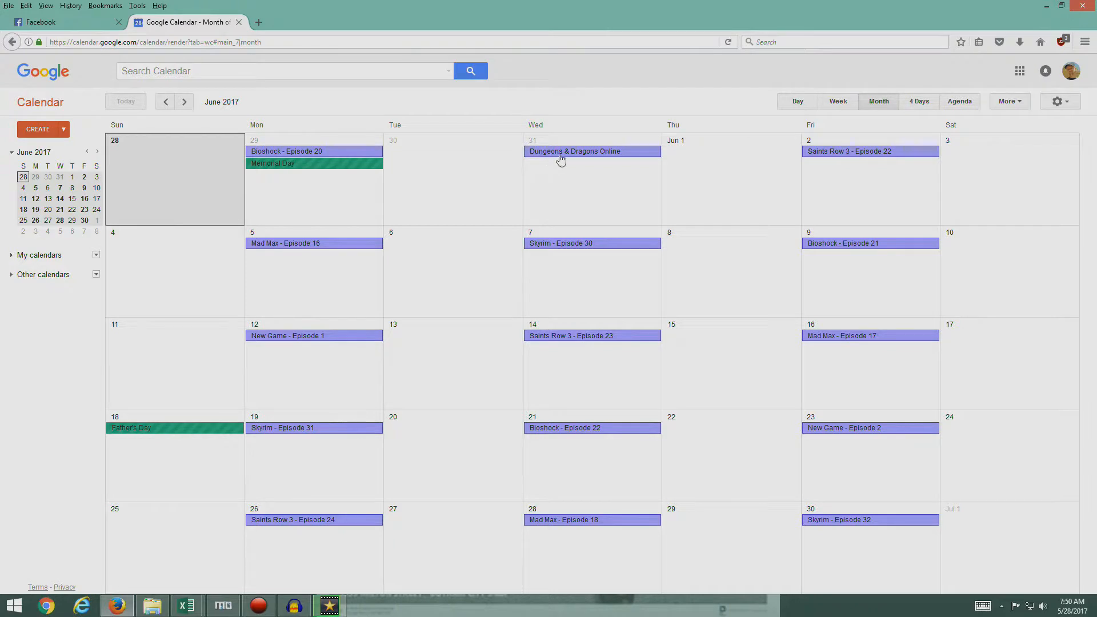
mouse_move(546, 215)
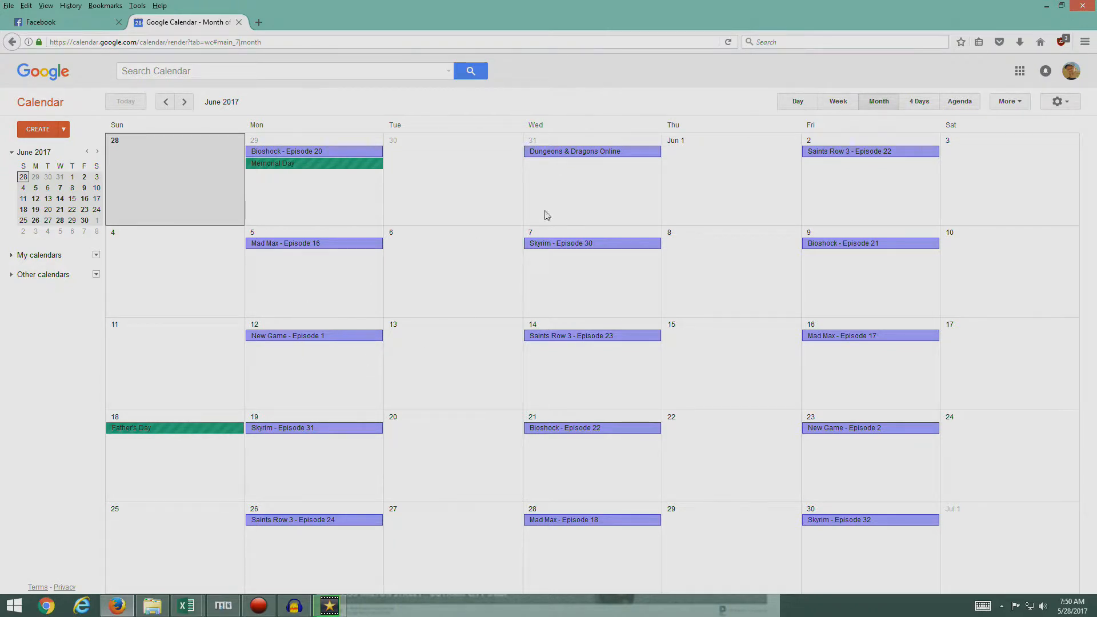
mouse_move(330, 354)
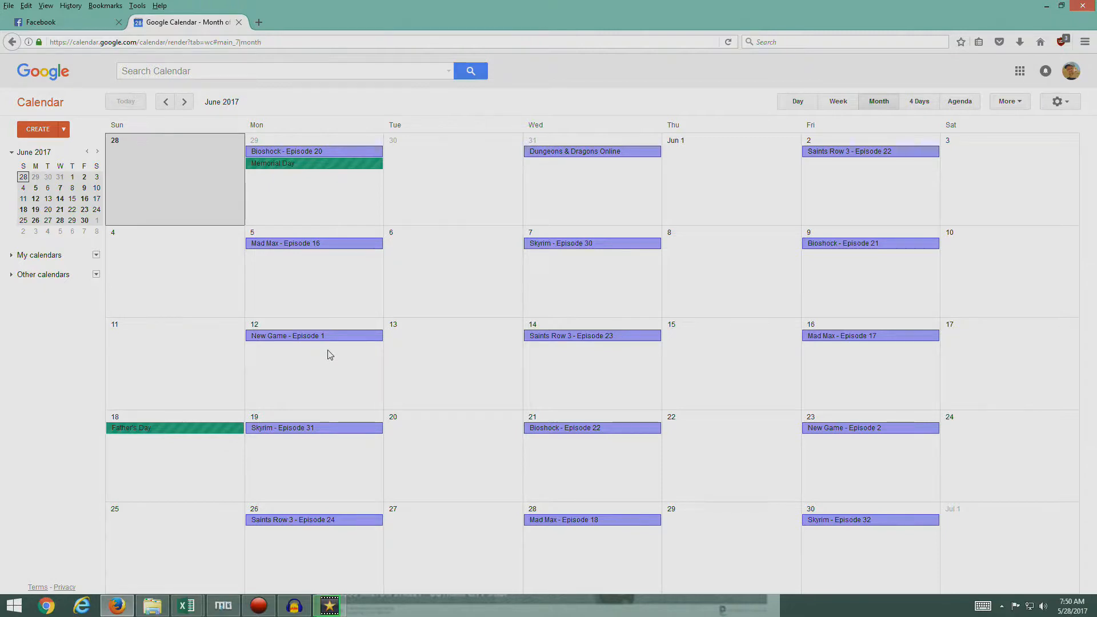
mouse_move(836, 395)
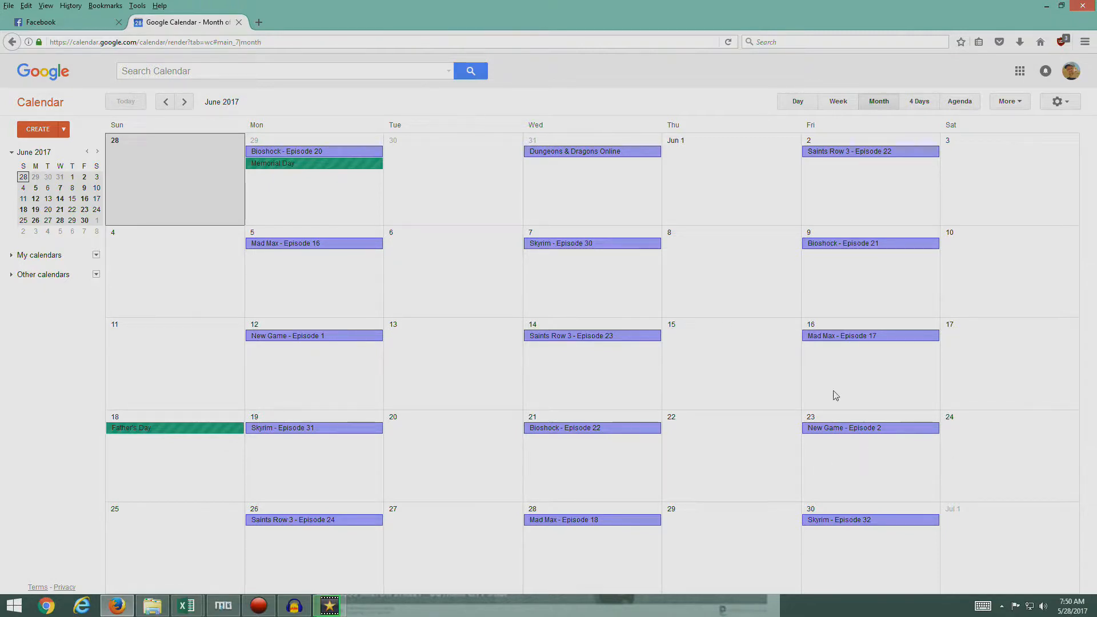
mouse_move(305, 359)
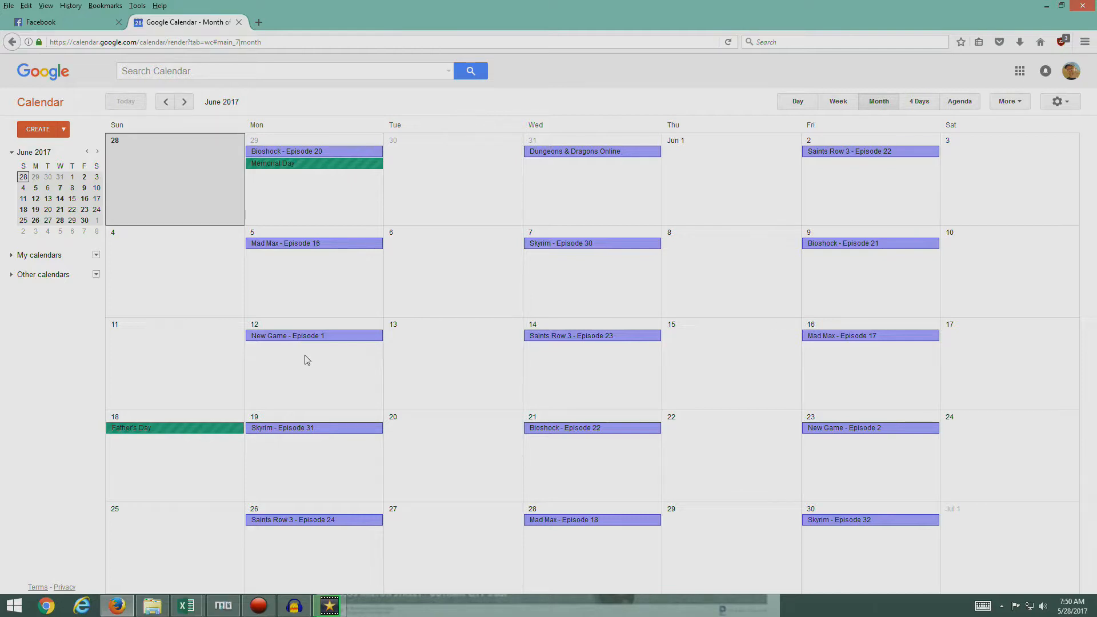
mouse_move(315, 346)
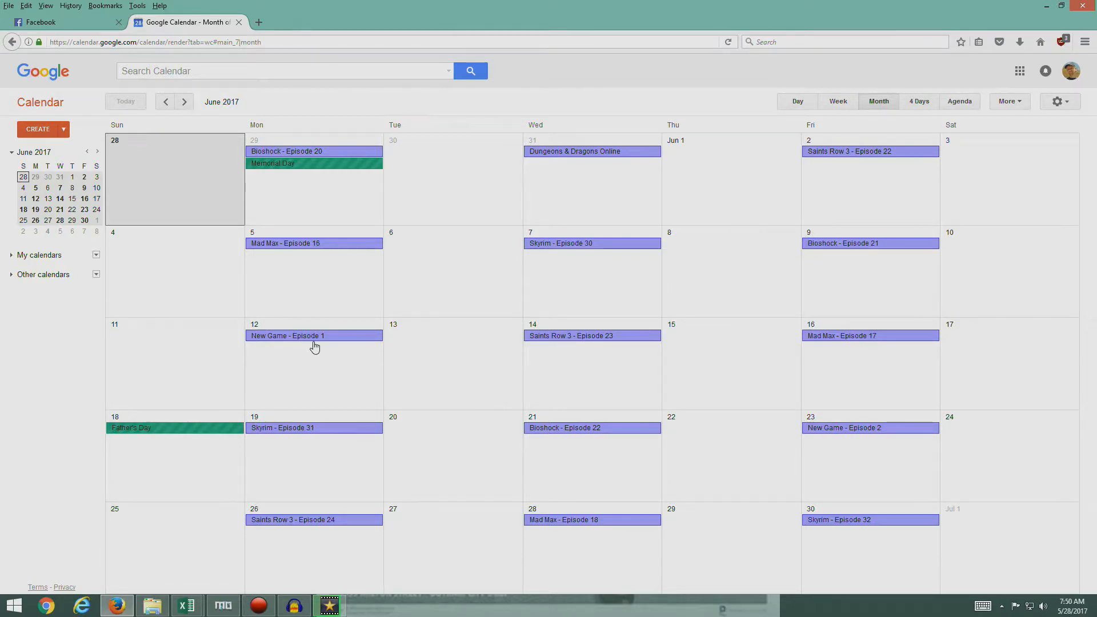
mouse_move(974, 501)
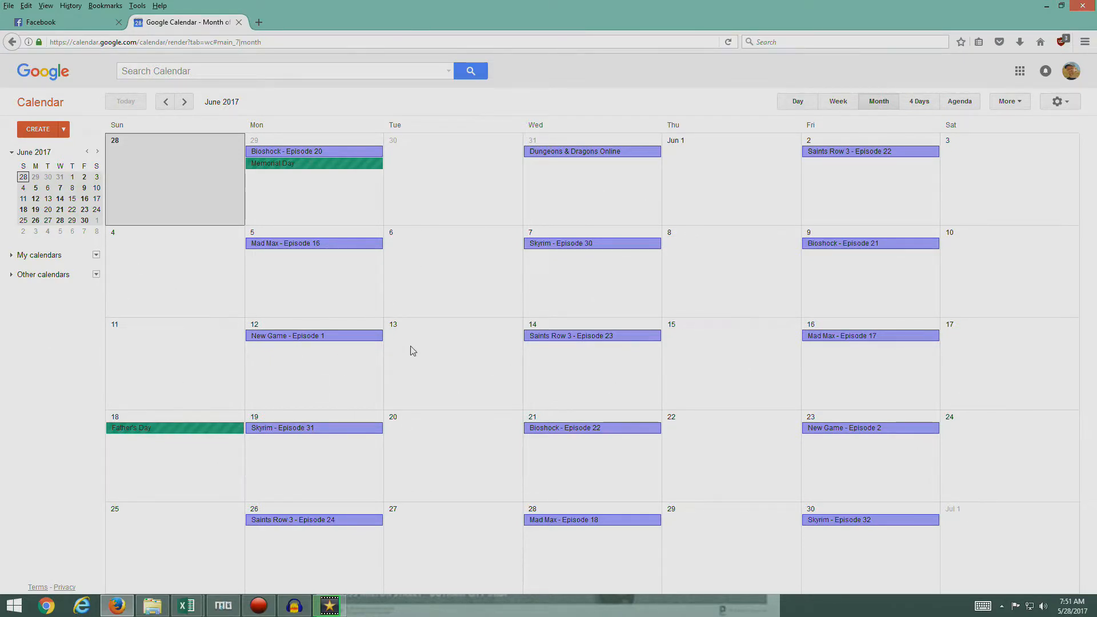
mouse_move(430, 367)
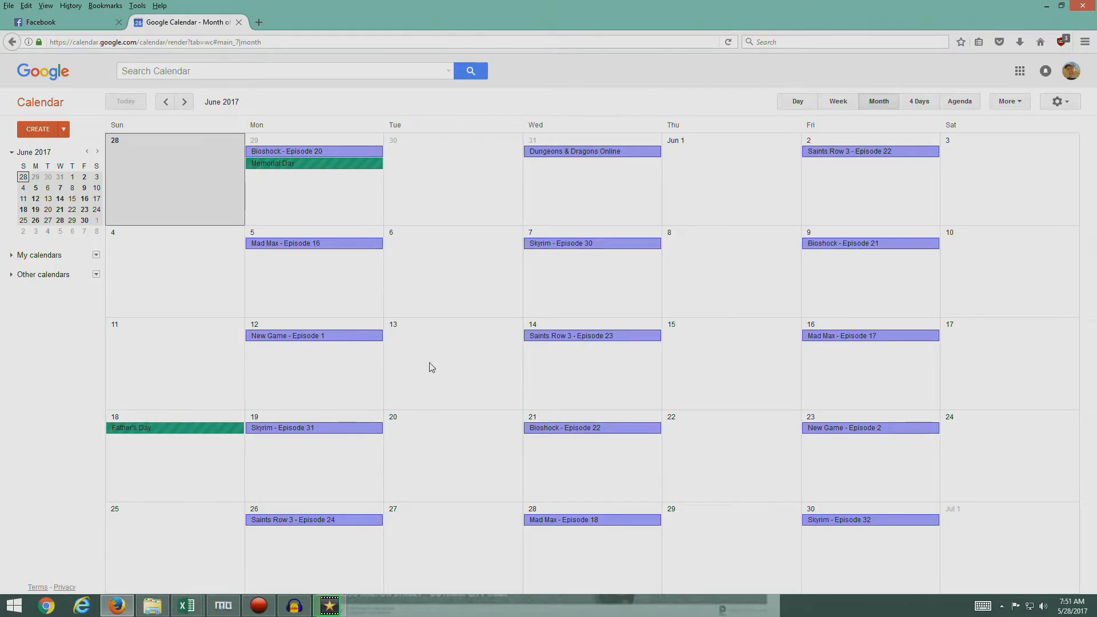
mouse_move(819, 179)
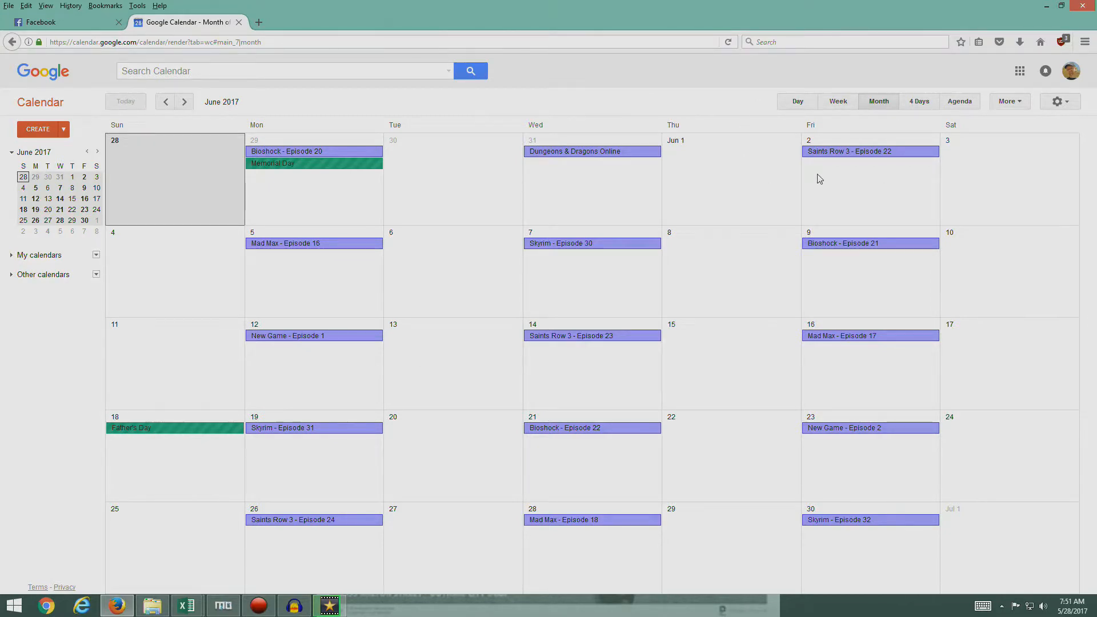
mouse_move(794, 131)
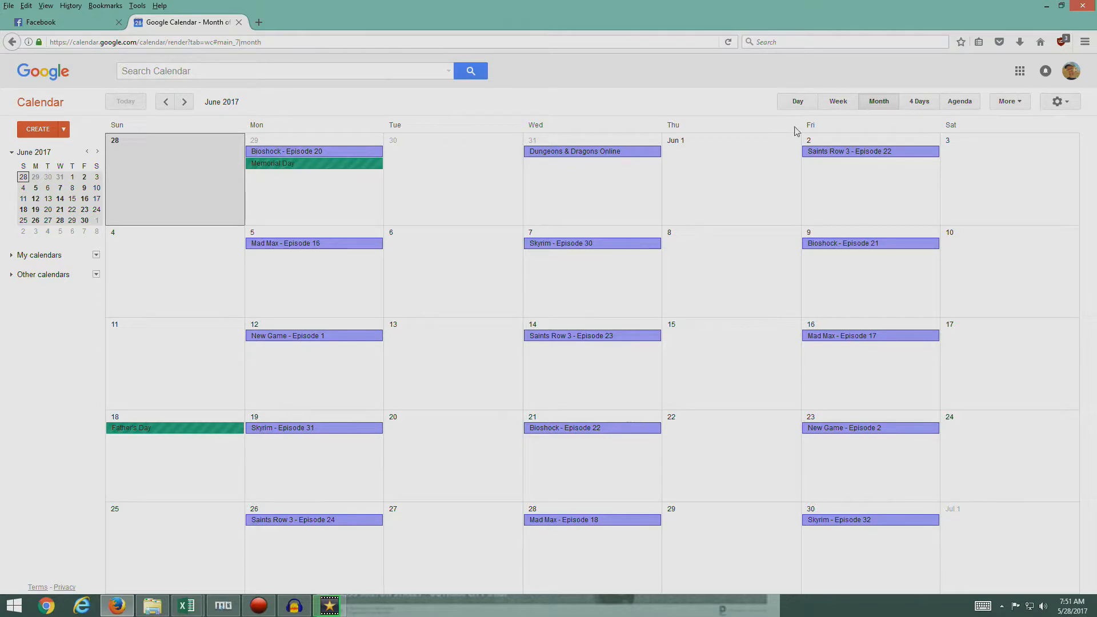
mouse_move(866, 173)
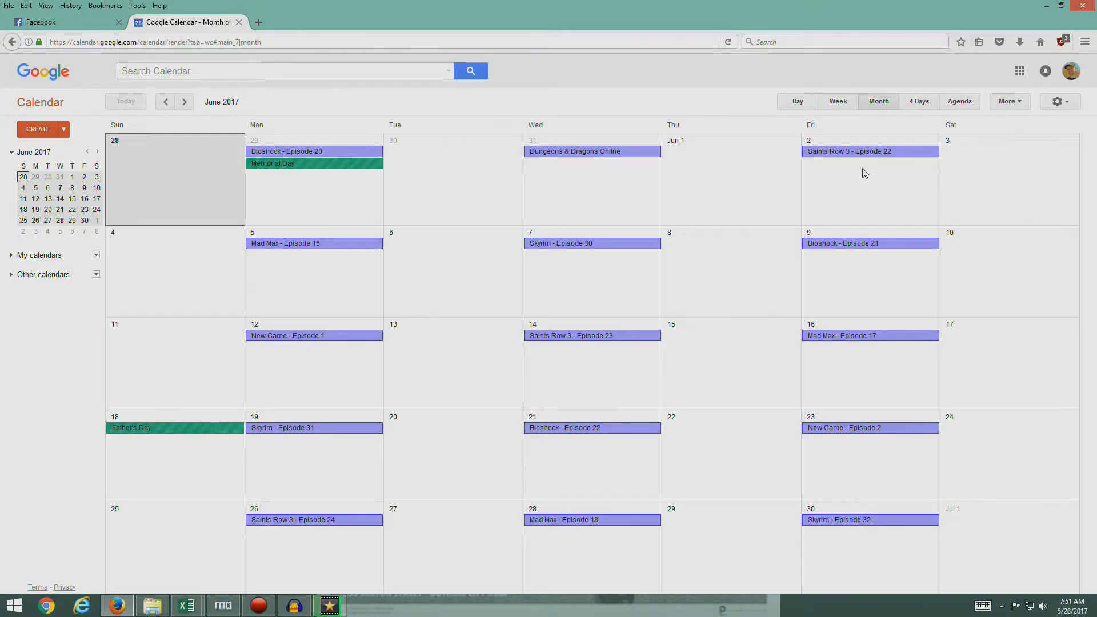
mouse_move(978, 176)
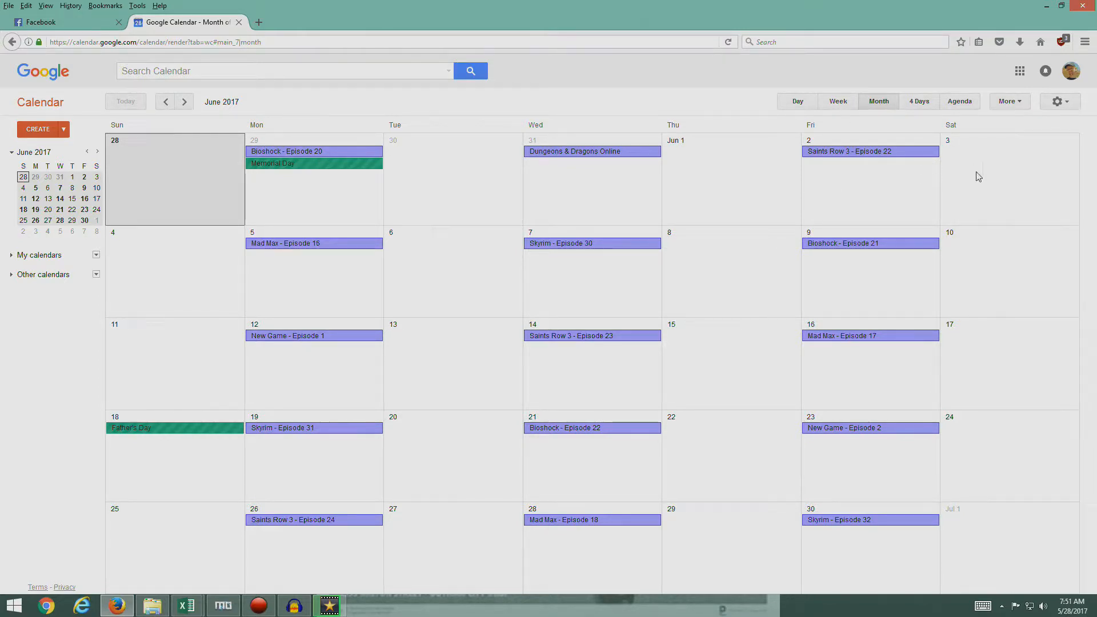
mouse_move(854, 180)
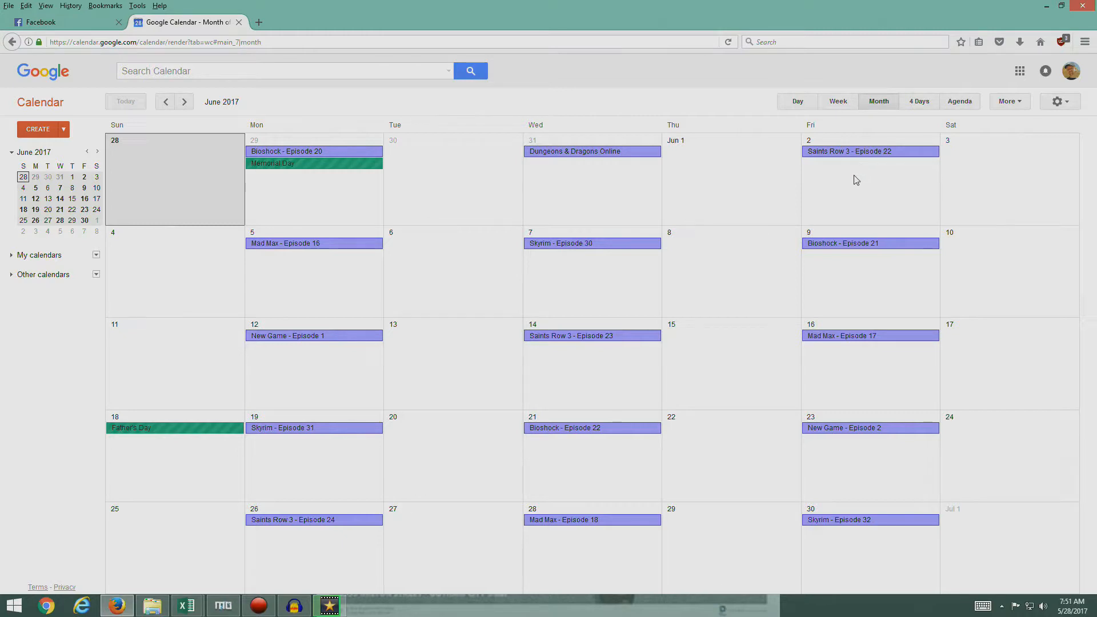
mouse_move(735, 132)
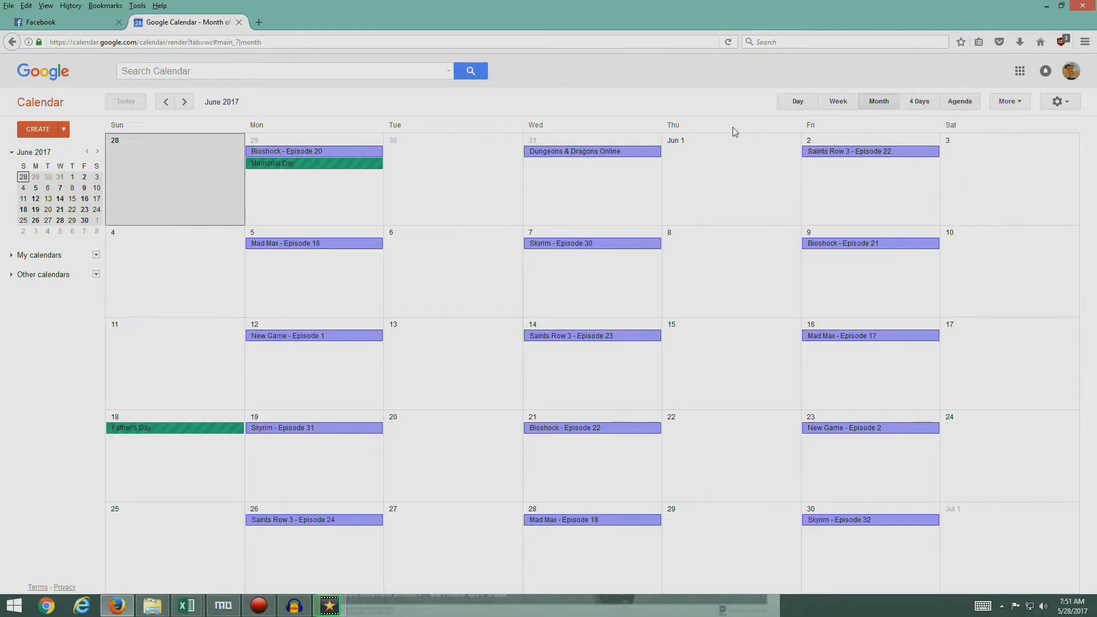
mouse_move(879, 191)
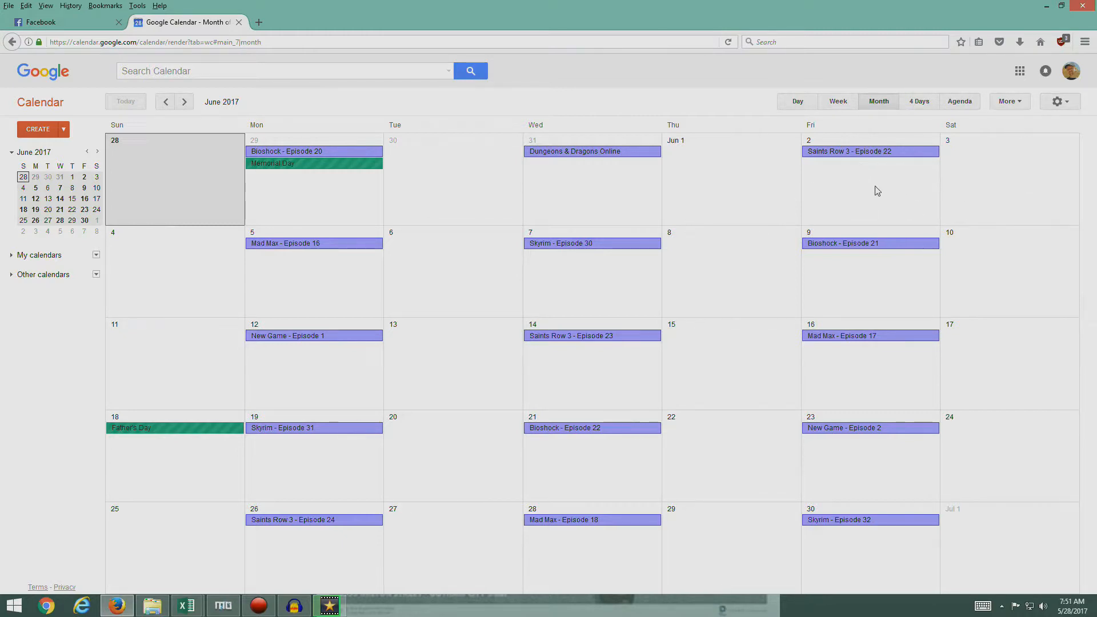
mouse_move(901, 183)
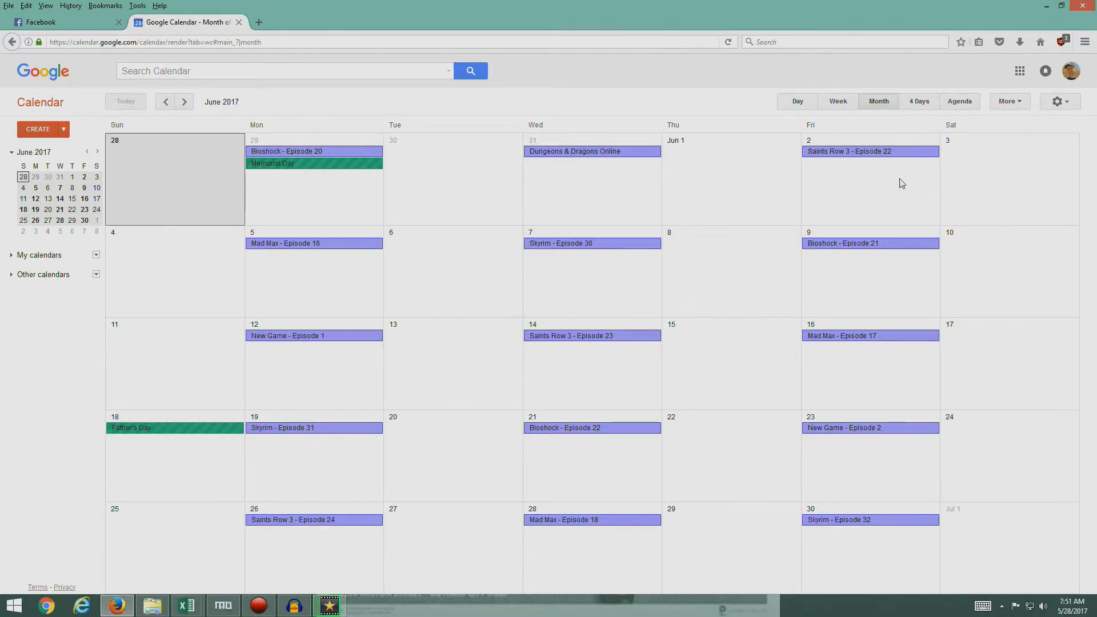
mouse_move(587, 383)
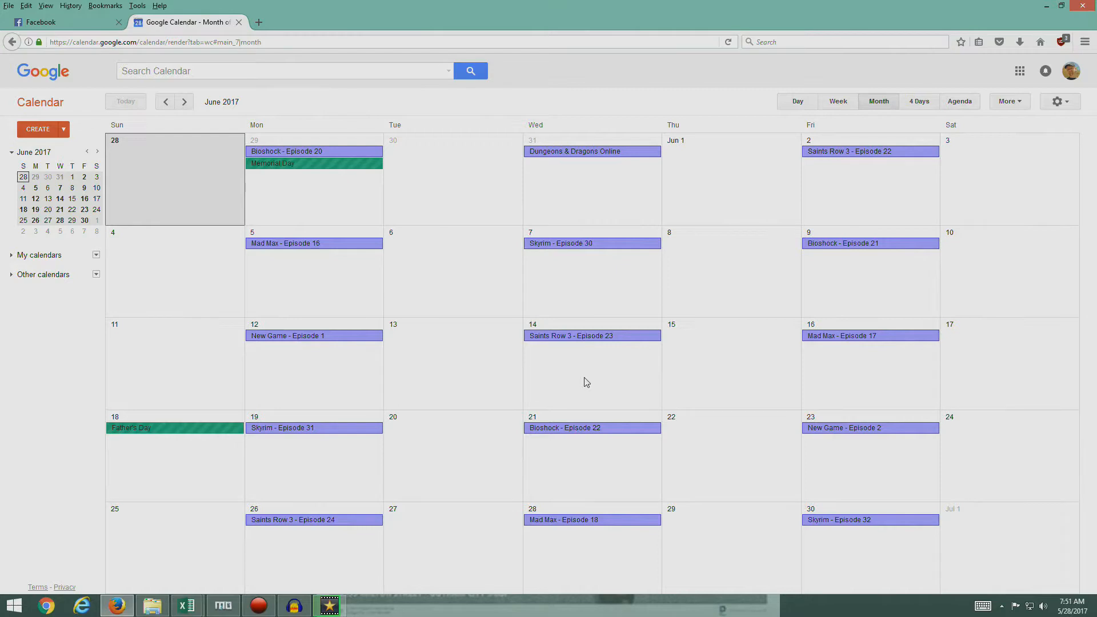
mouse_move(420, 547)
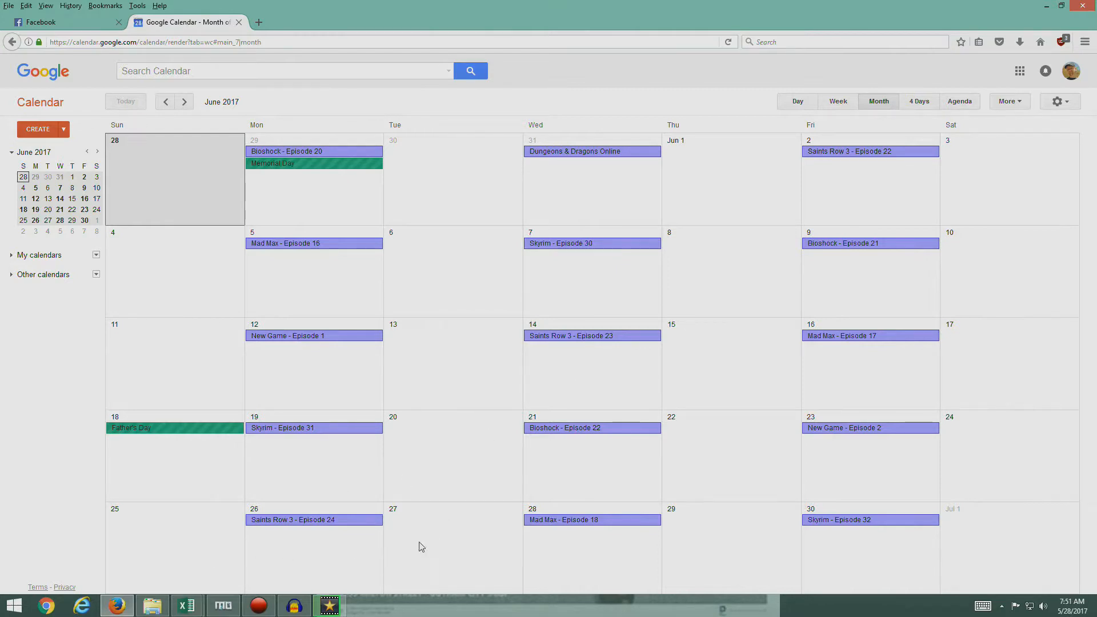
mouse_move(676, 309)
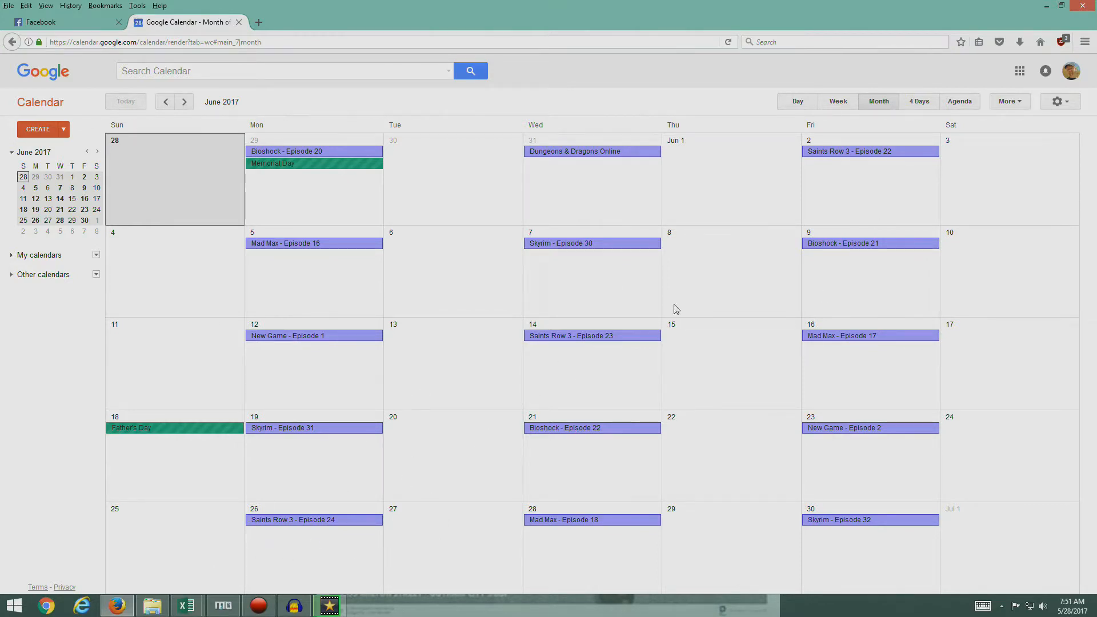
mouse_move(230, 200)
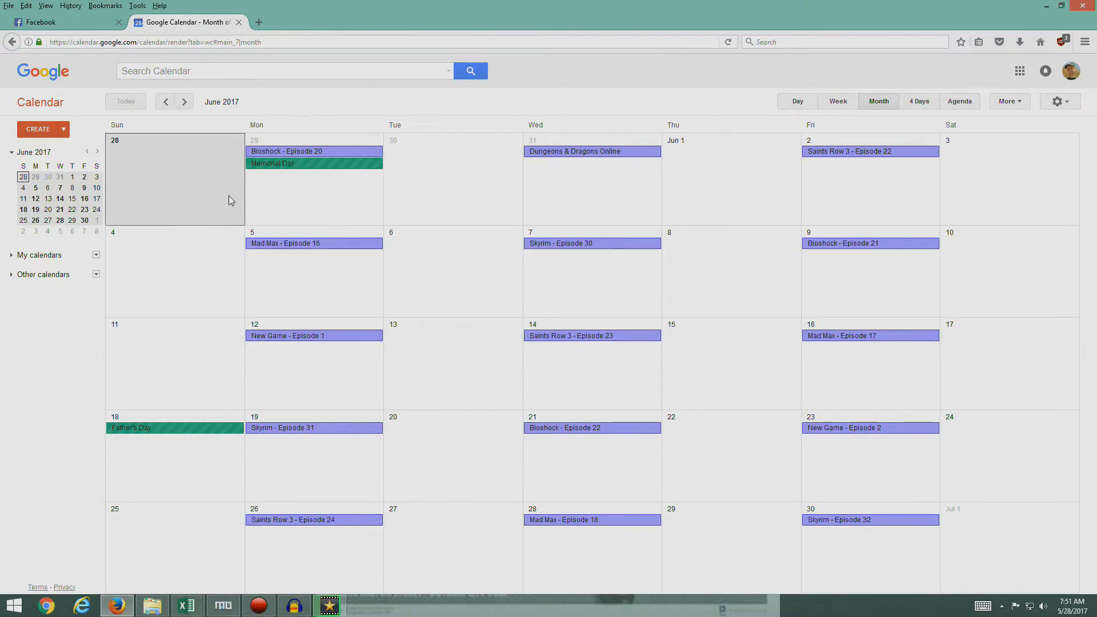
mouse_move(329, 268)
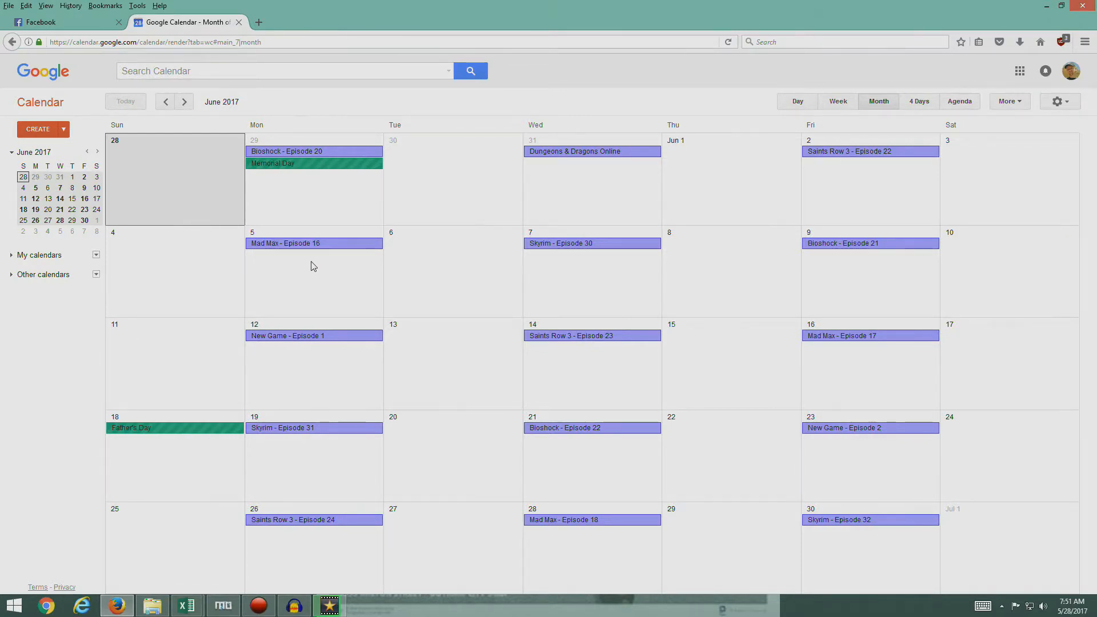
mouse_move(225, 250)
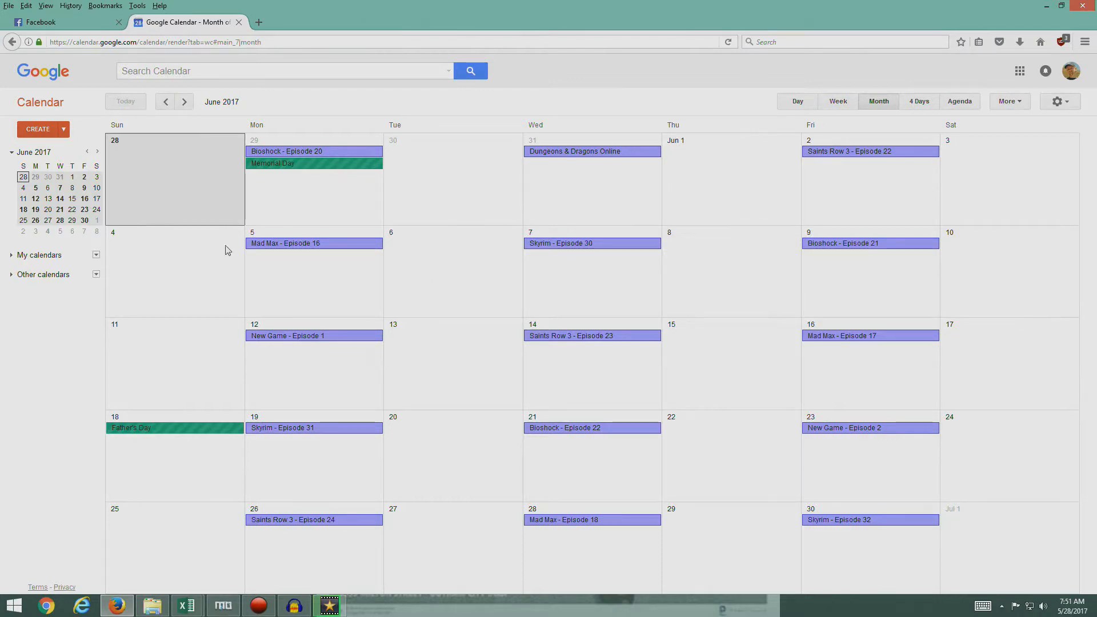
mouse_move(363, 276)
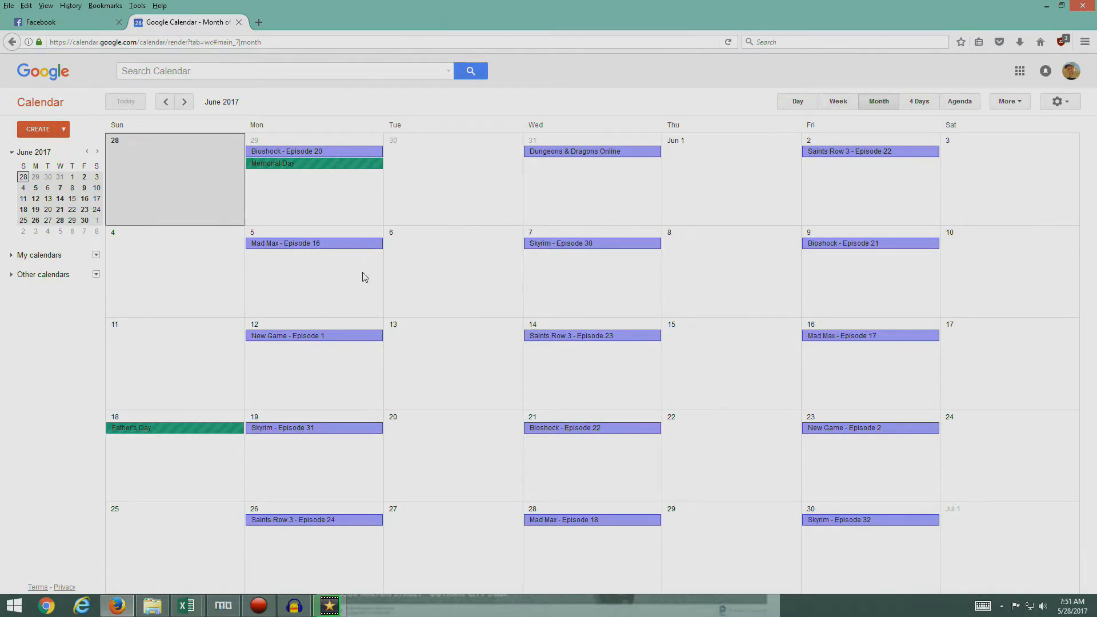
mouse_move(295, 256)
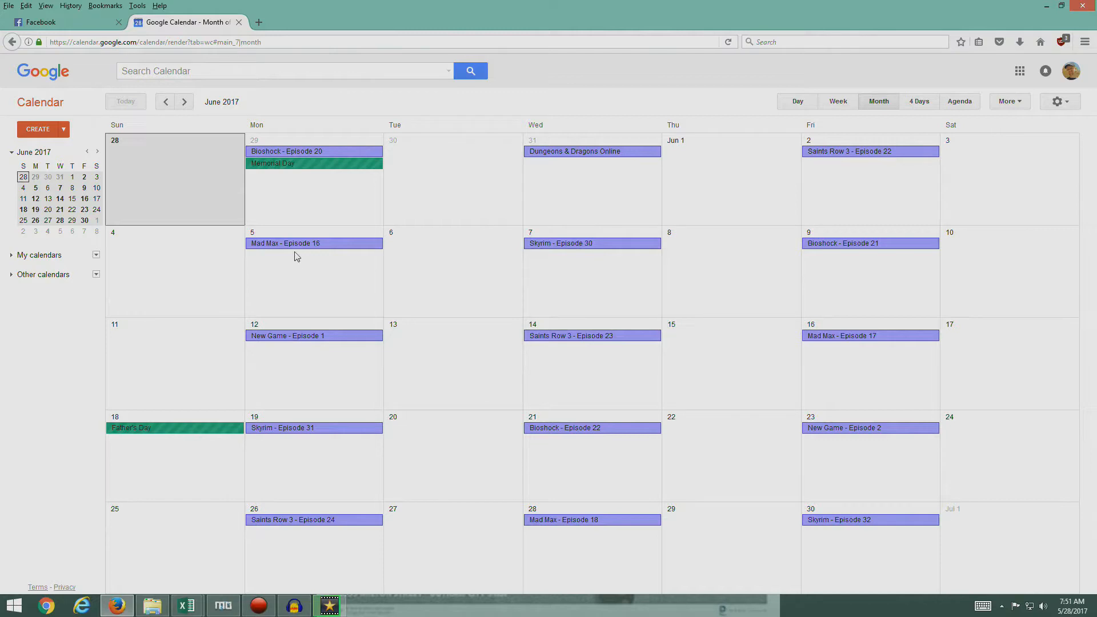
mouse_move(302, 283)
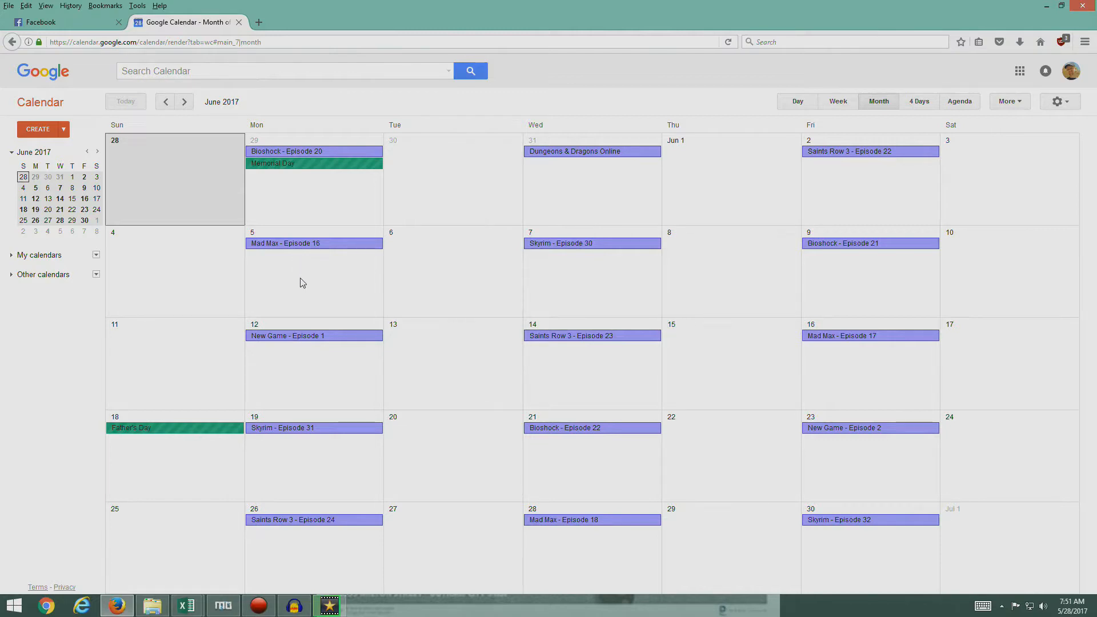
mouse_move(890, 362)
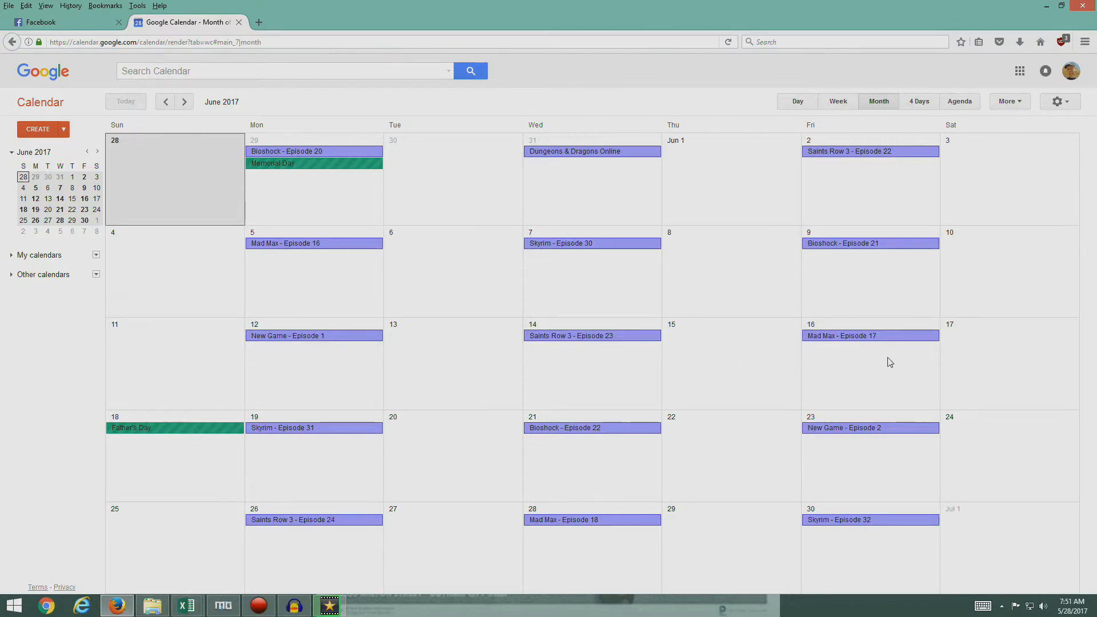
mouse_move(844, 375)
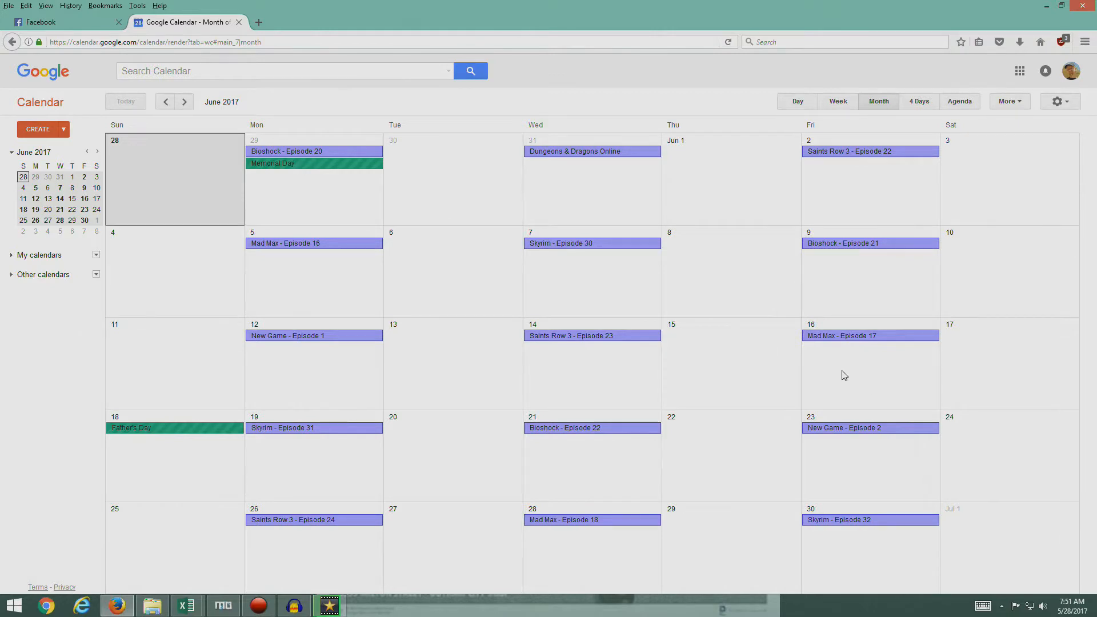
mouse_move(592, 549)
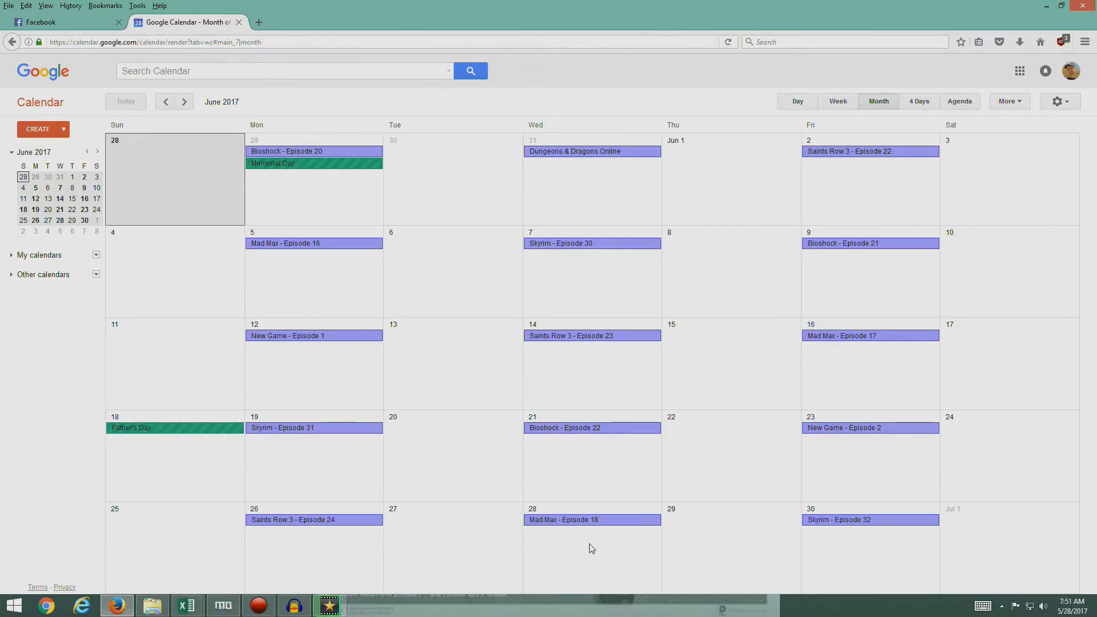
mouse_move(589, 282)
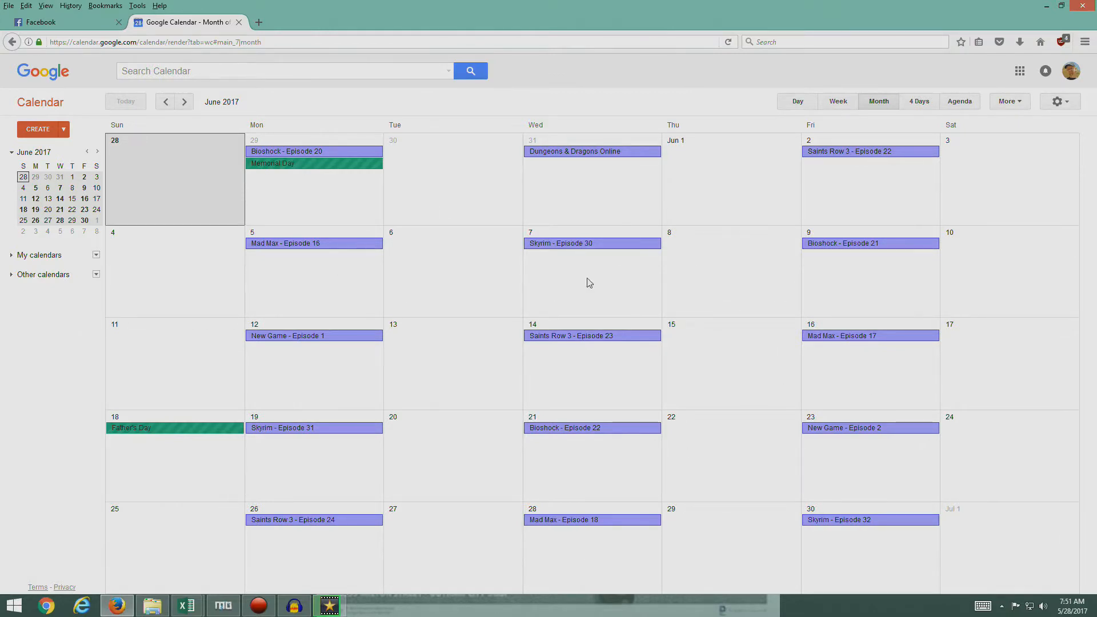
mouse_move(780, 216)
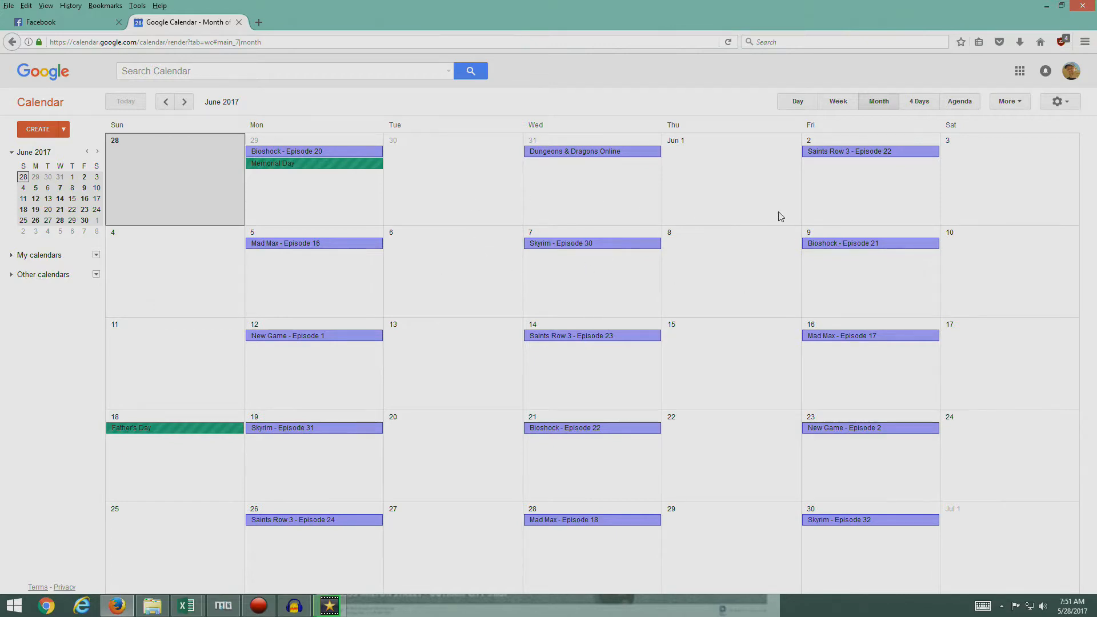
mouse_move(592, 272)
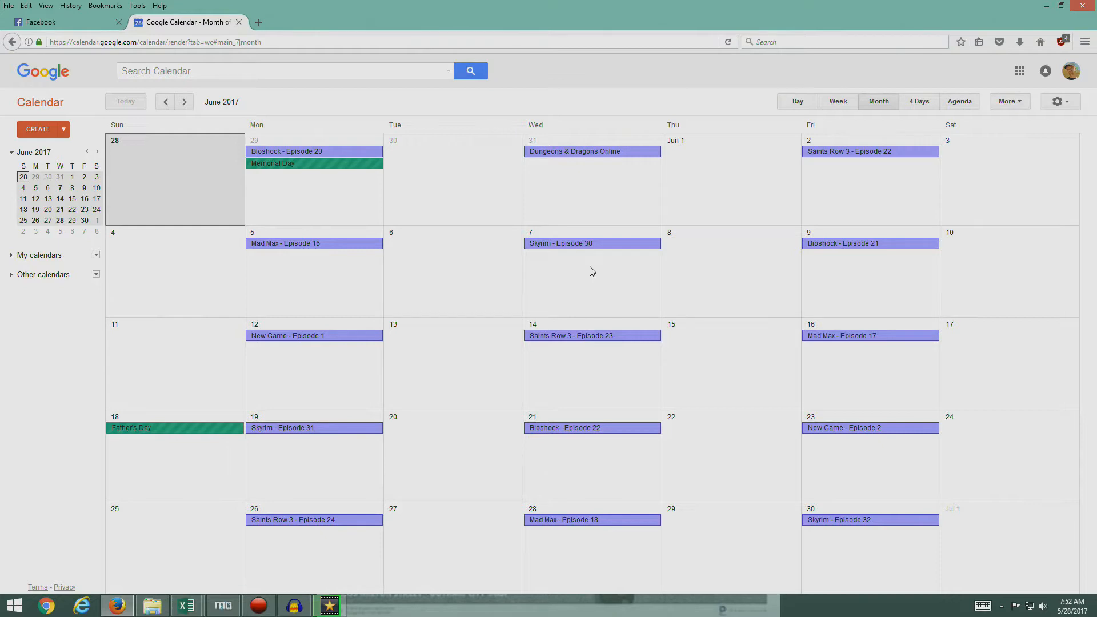
mouse_move(848, 536)
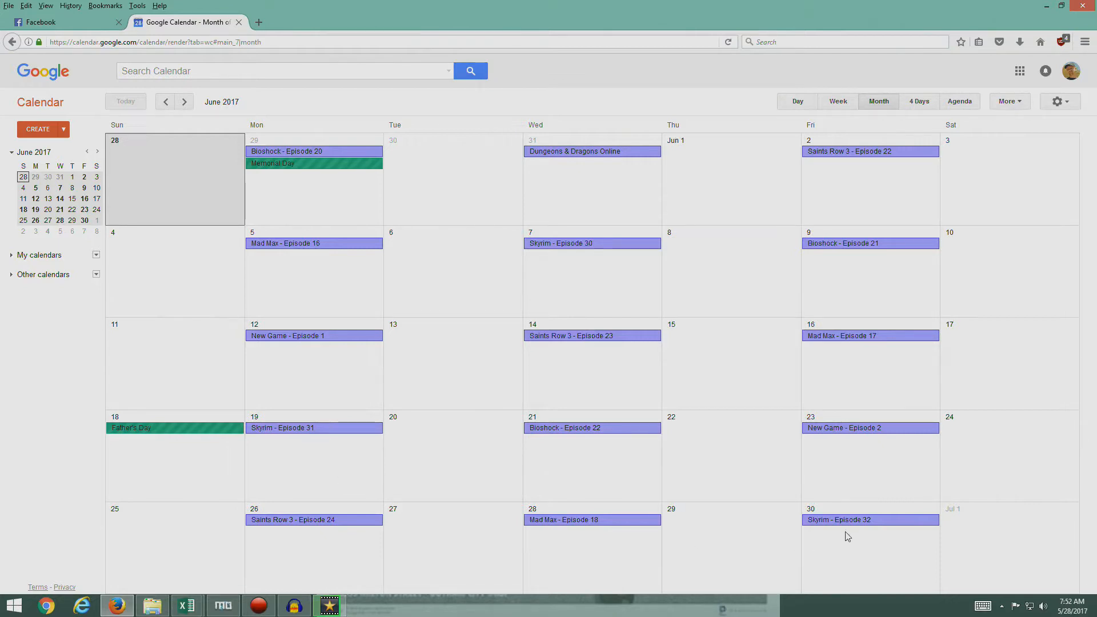
mouse_move(732, 314)
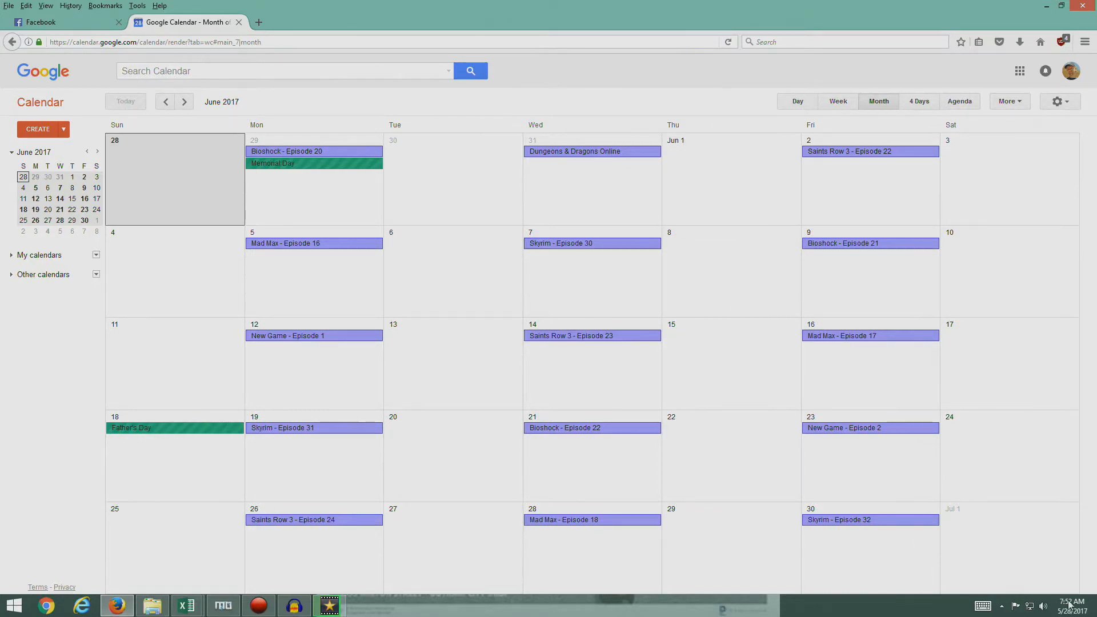
mouse_move(863, 449)
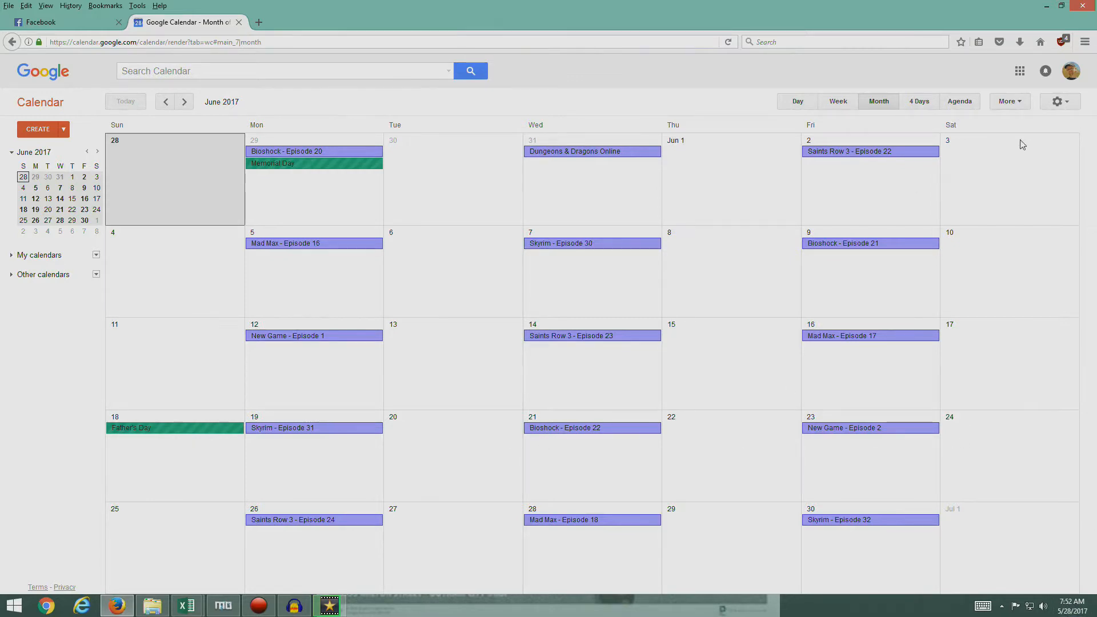
mouse_move(1049, 459)
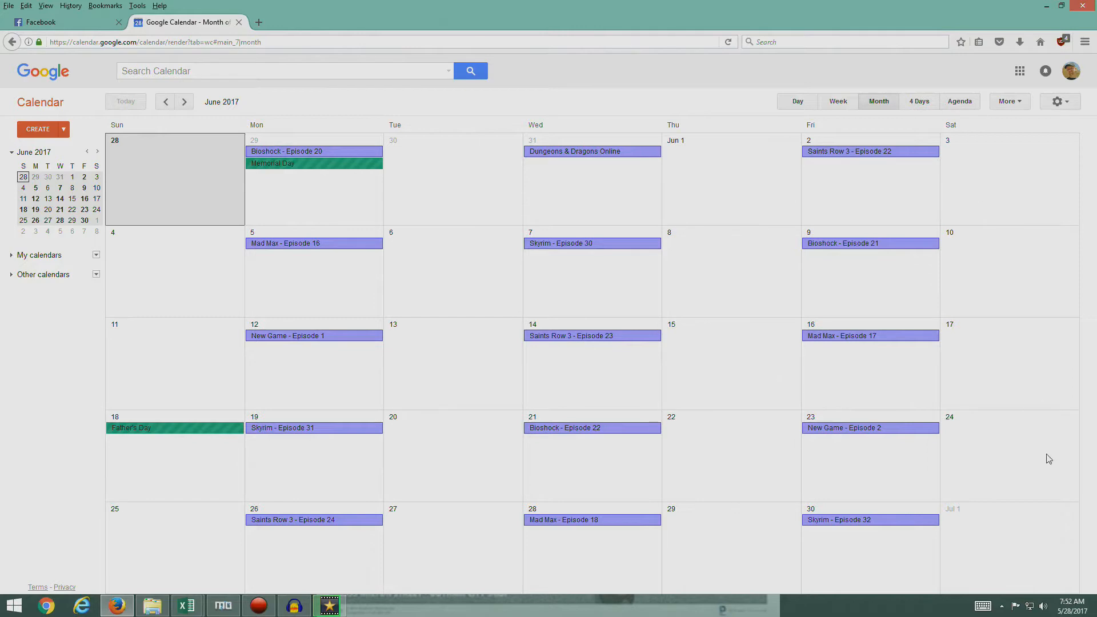
mouse_move(624, 400)
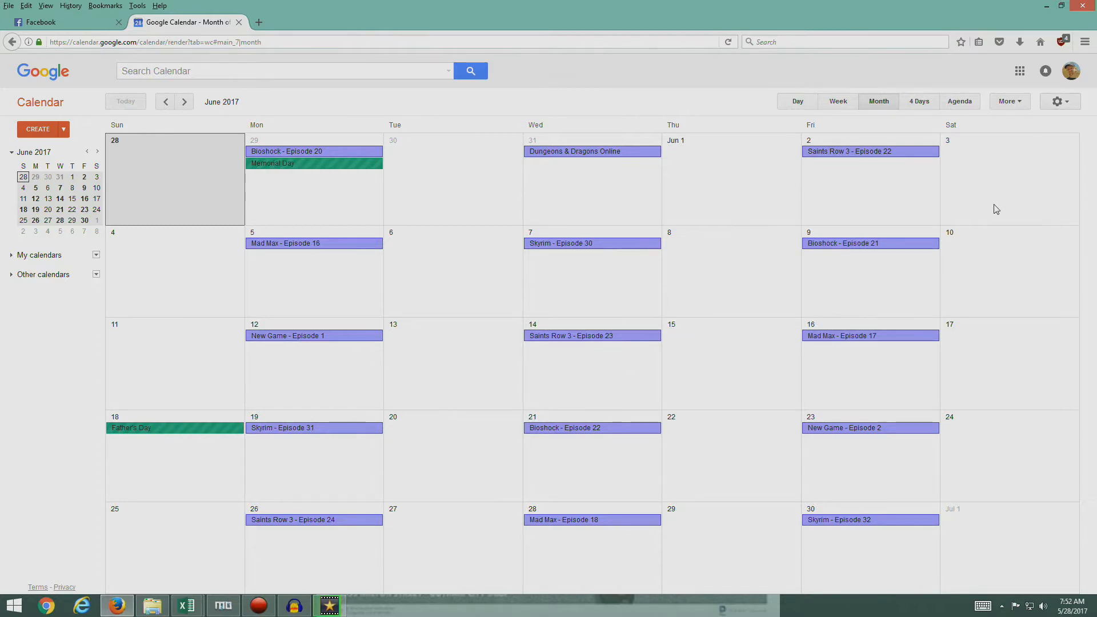
mouse_move(998, 163)
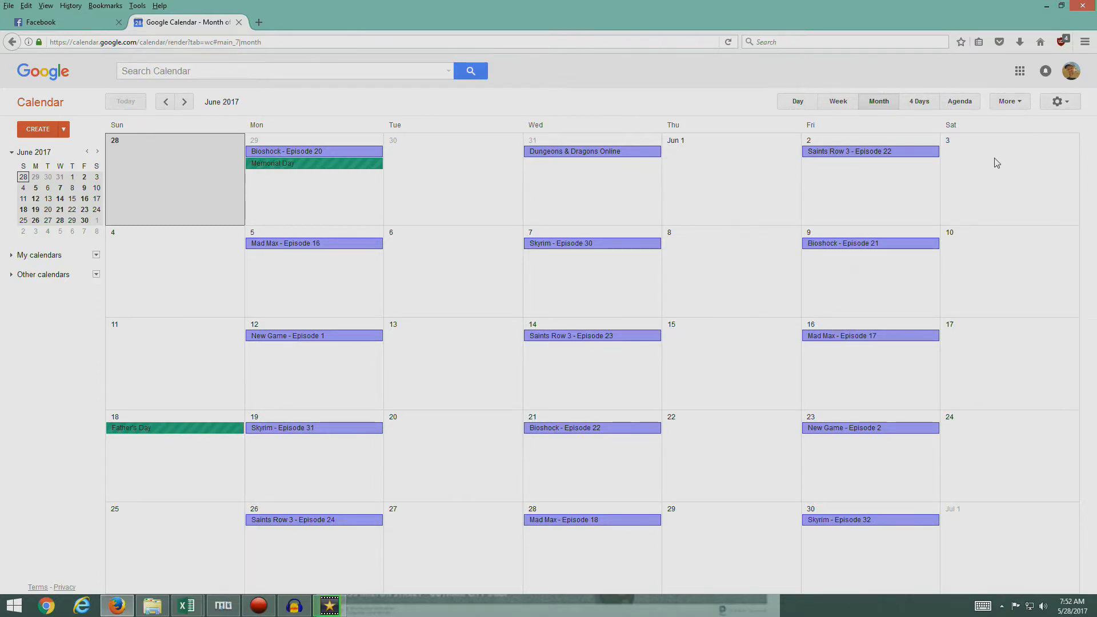
mouse_move(1004, 381)
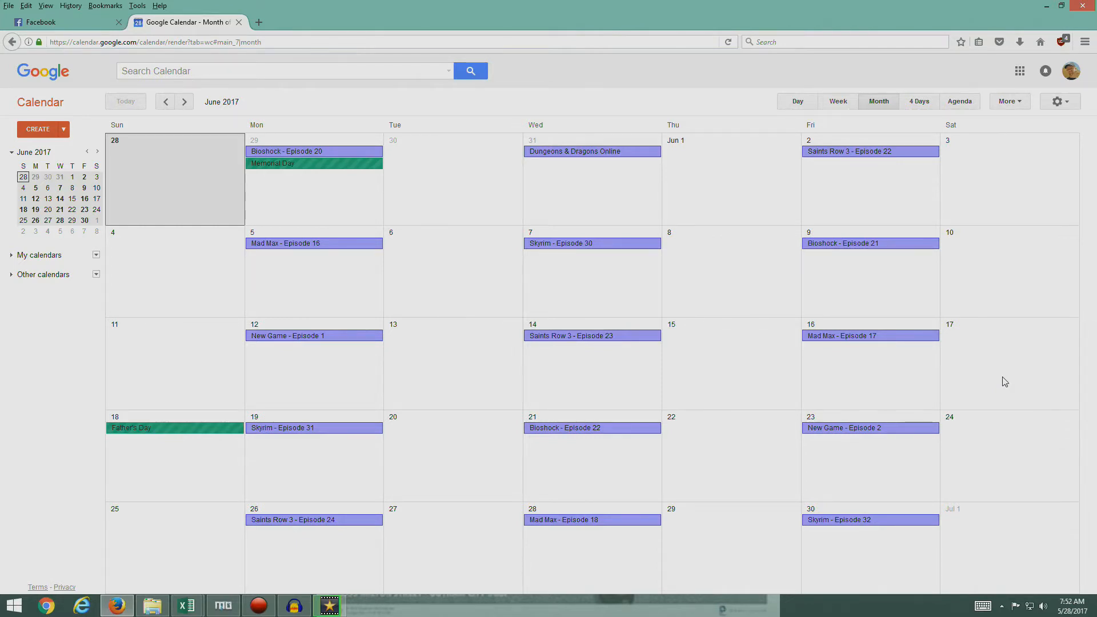
mouse_move(983, 554)
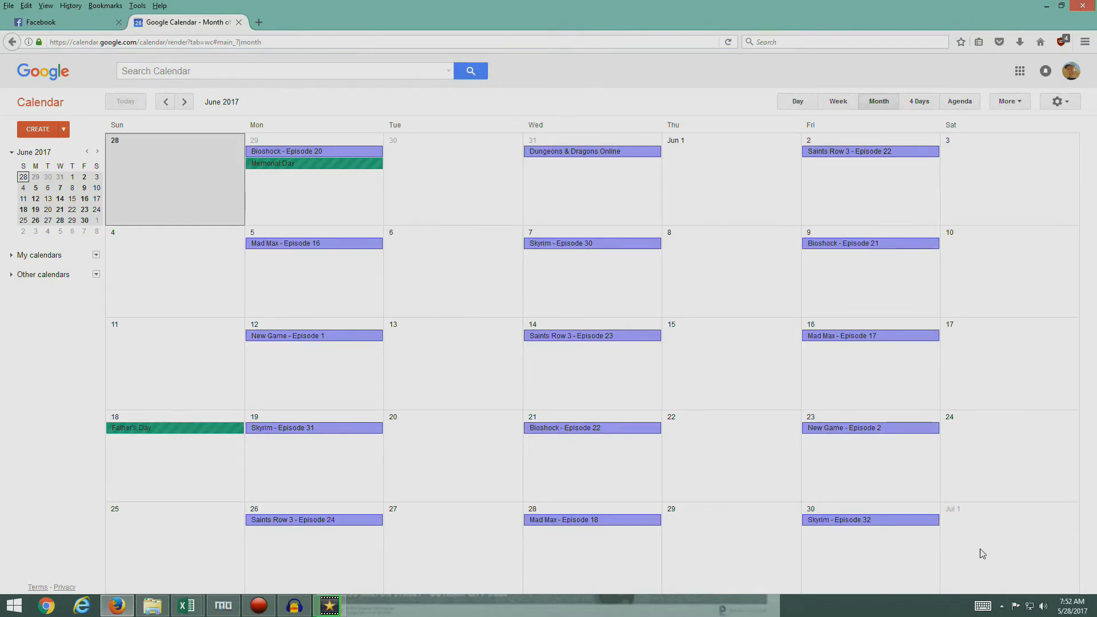
mouse_move(1047, 237)
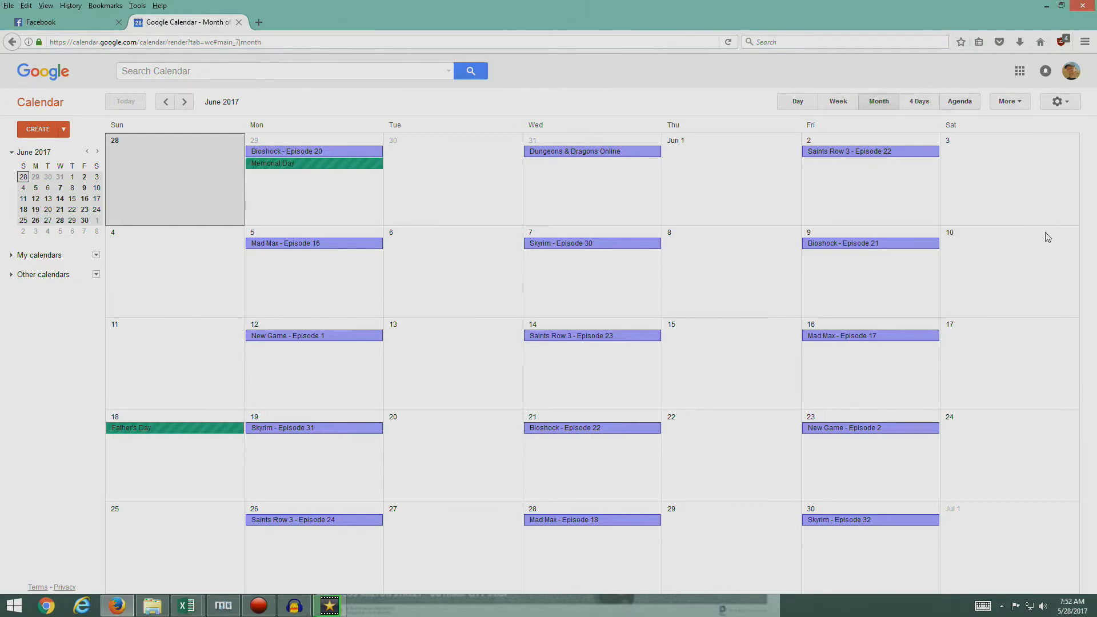
mouse_move(558, 372)
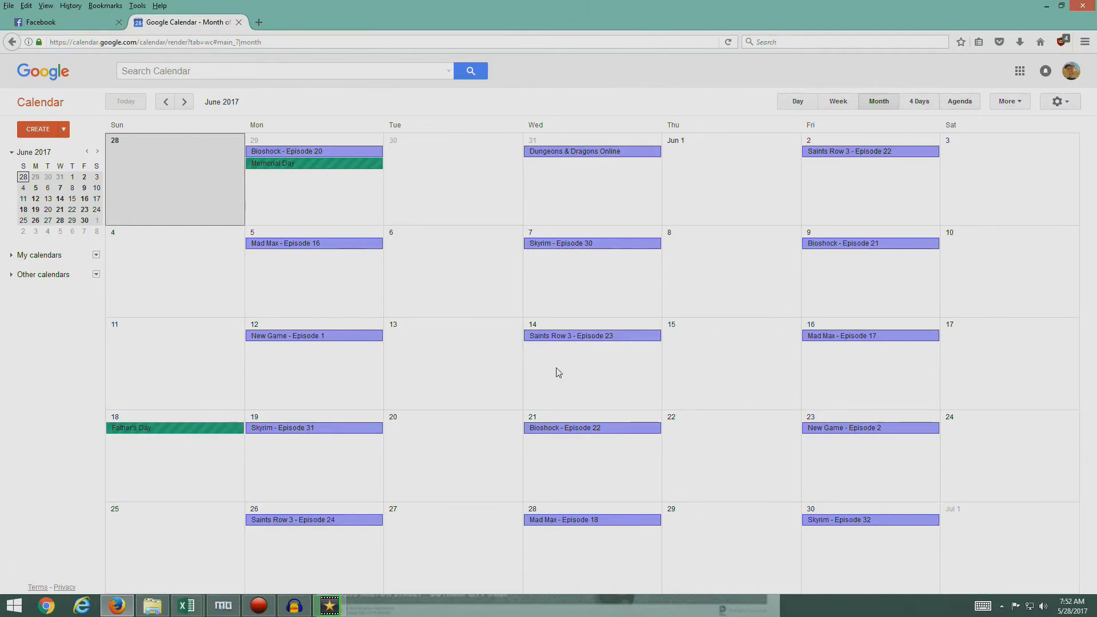
mouse_move(1026, 383)
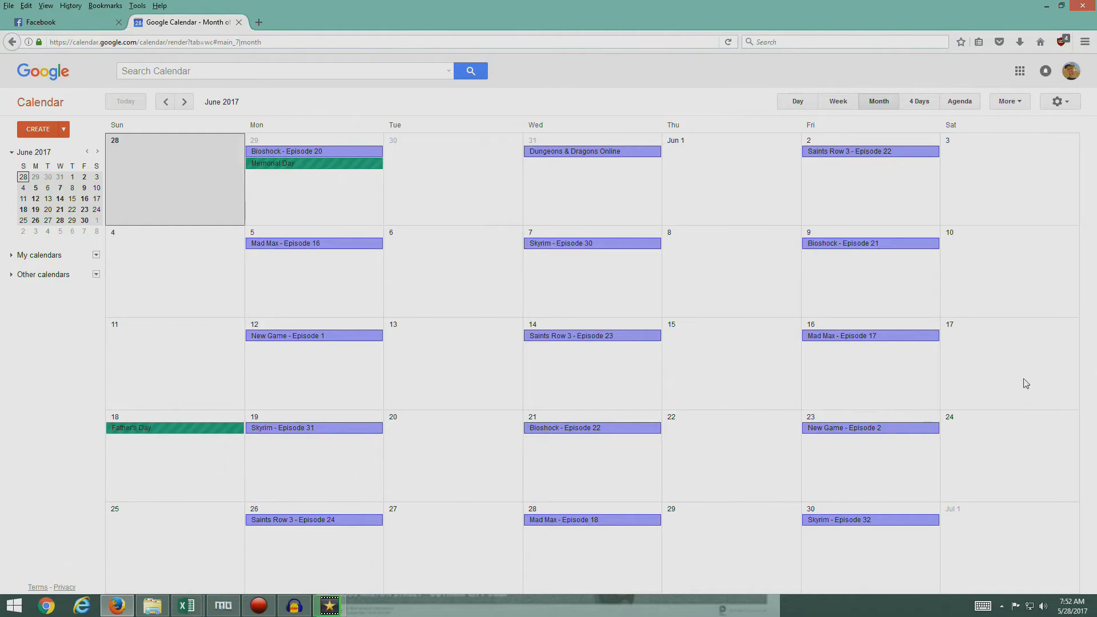
mouse_move(1011, 252)
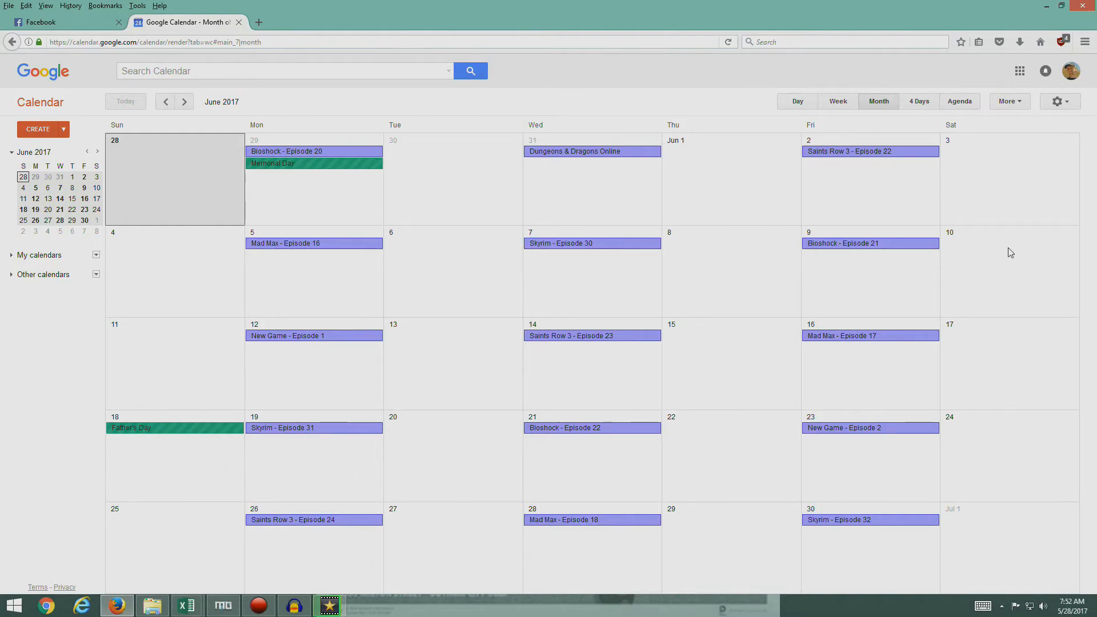
mouse_move(993, 188)
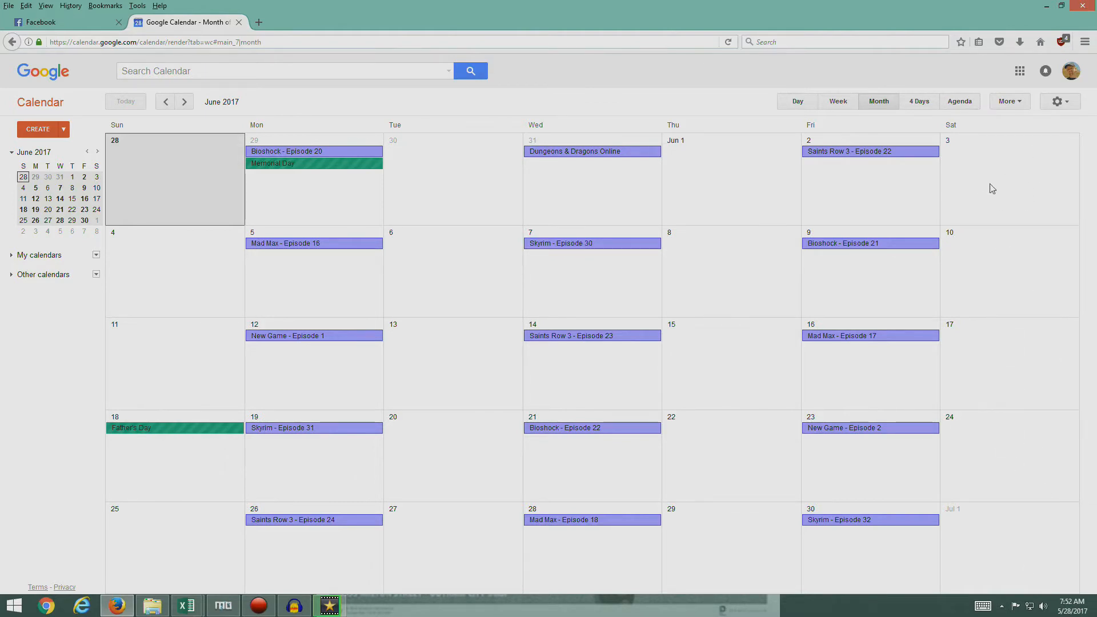
mouse_move(864, 246)
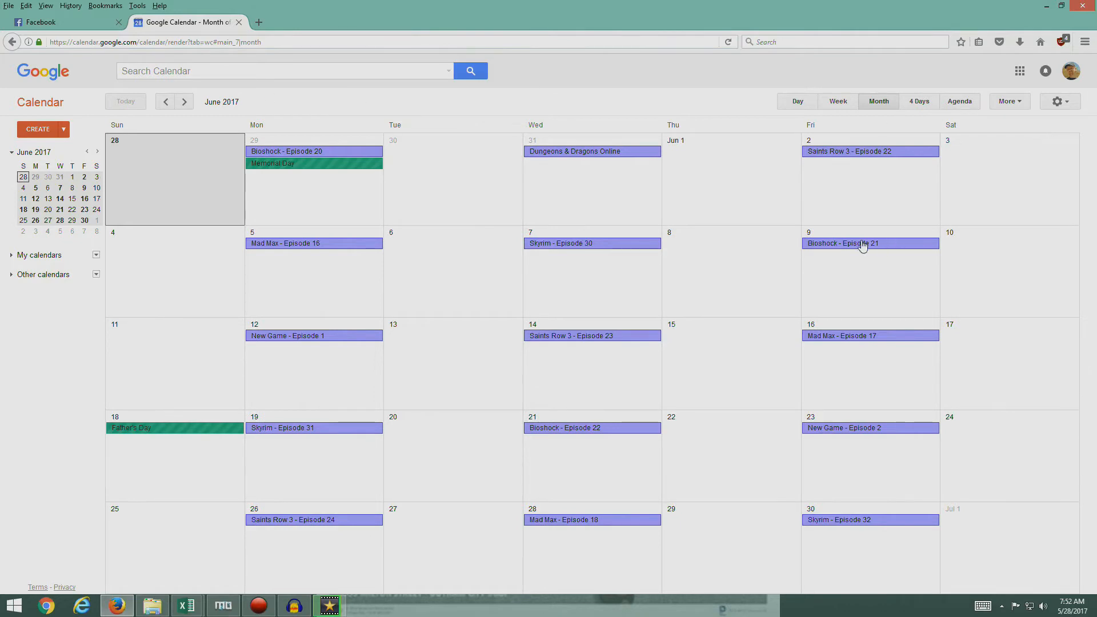
mouse_move(884, 169)
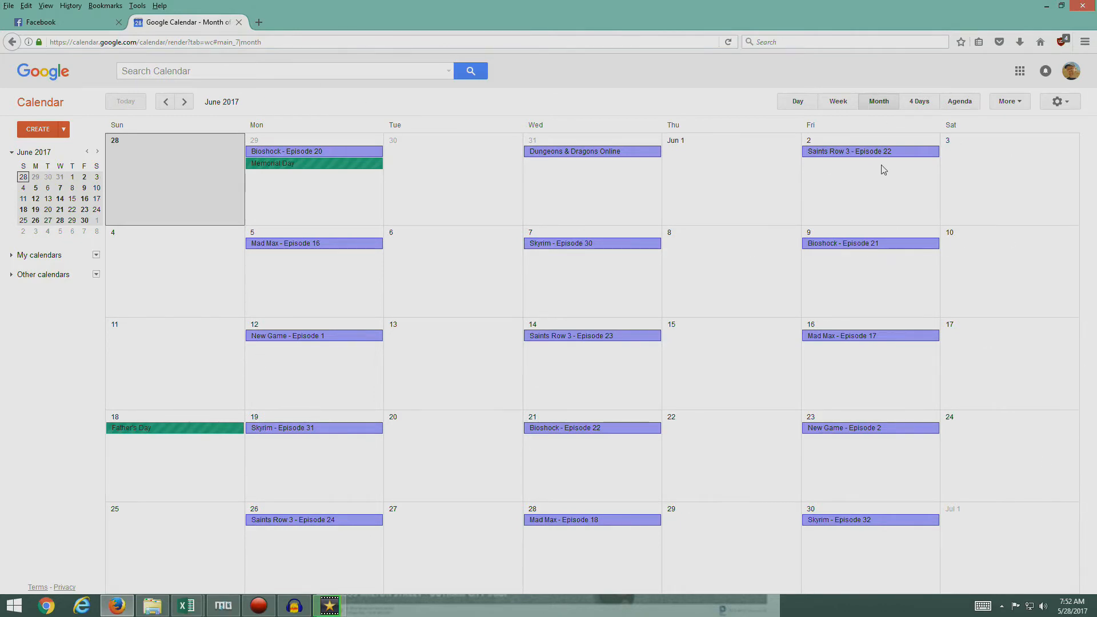
mouse_move(1038, 164)
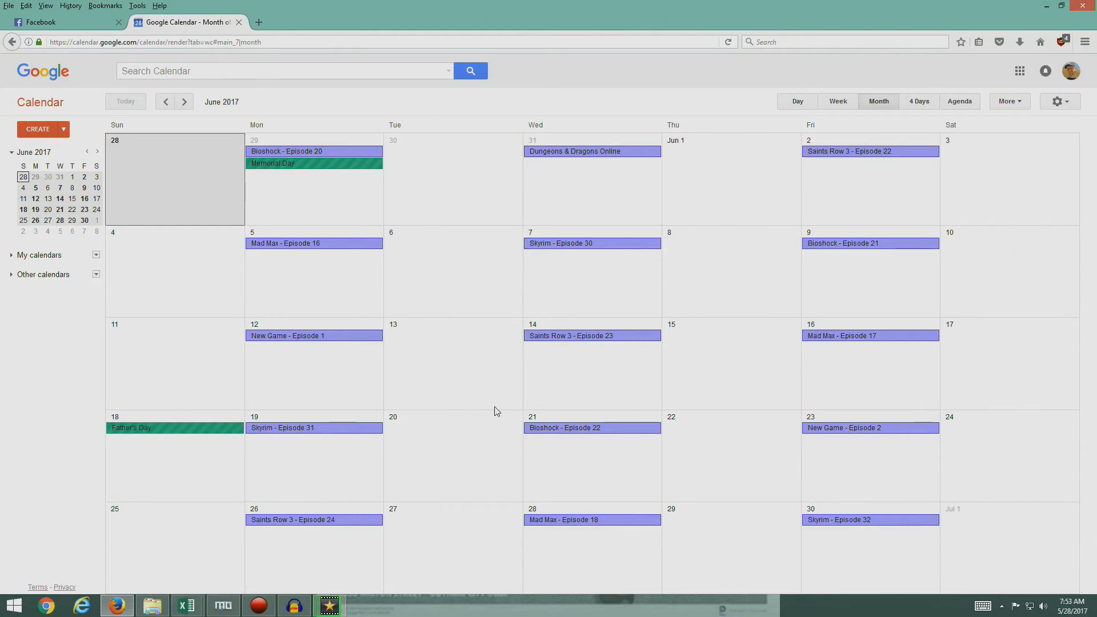
mouse_move(1010, 413)
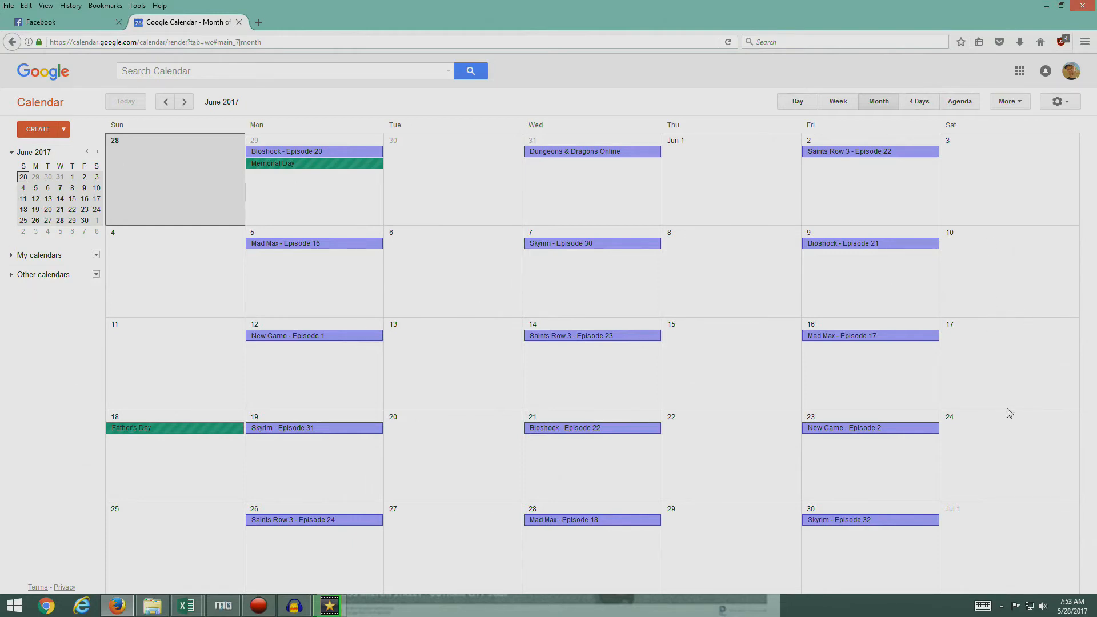
mouse_move(562, 464)
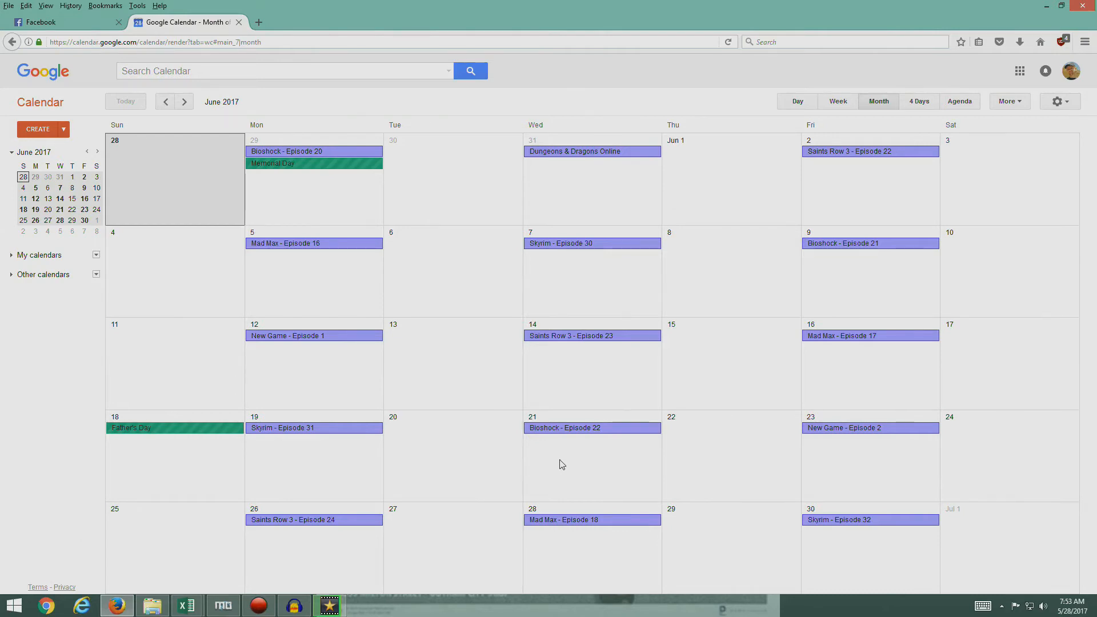
mouse_move(517, 370)
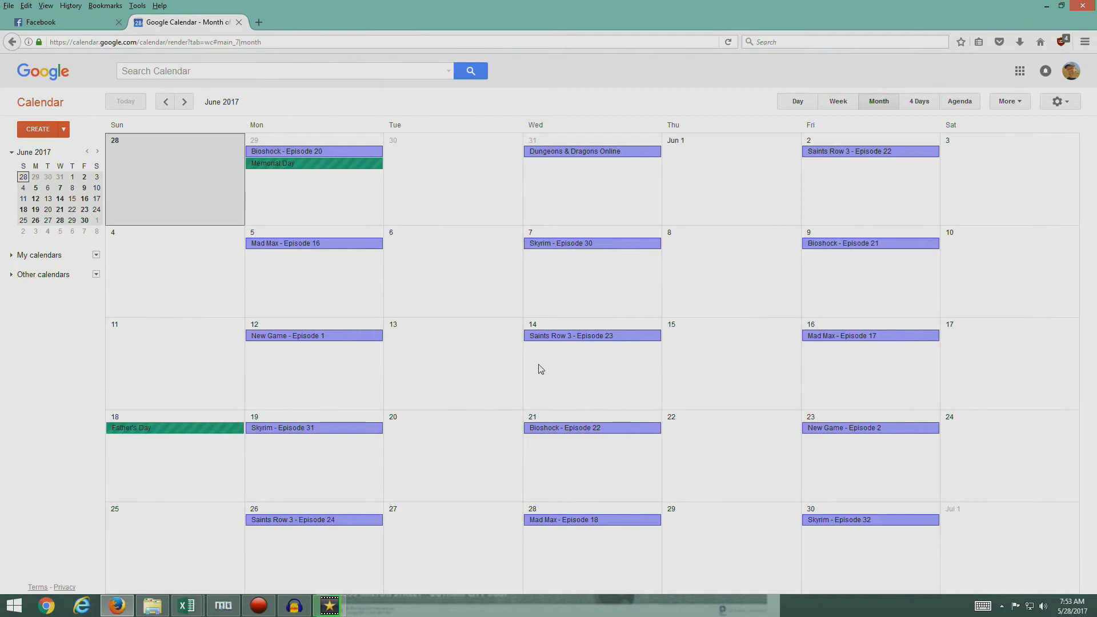
mouse_move(456, 343)
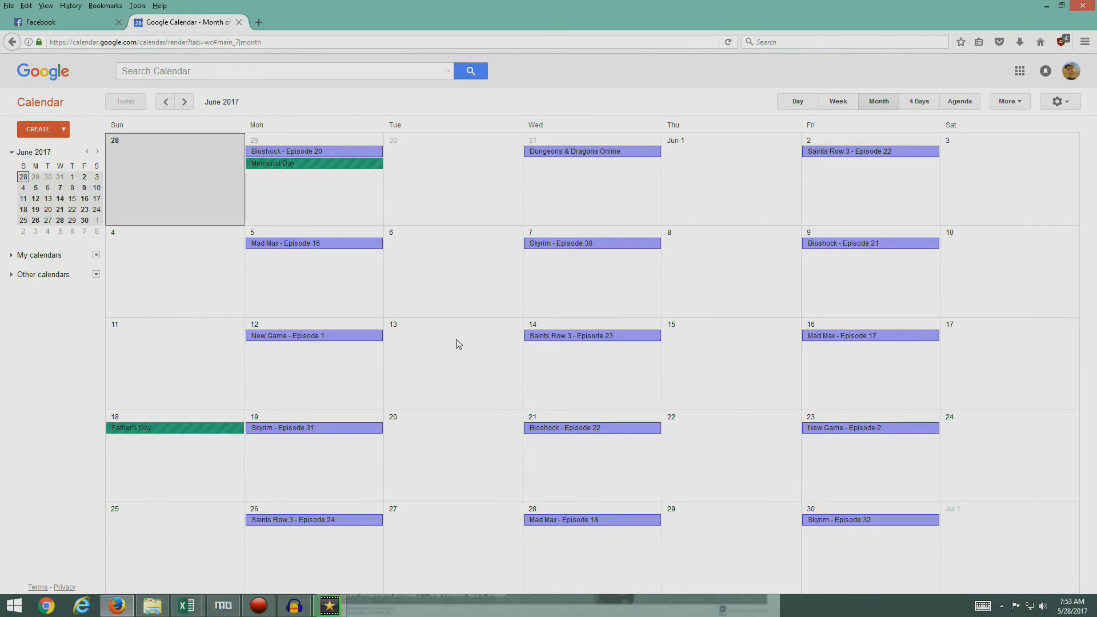
mouse_move(865, 170)
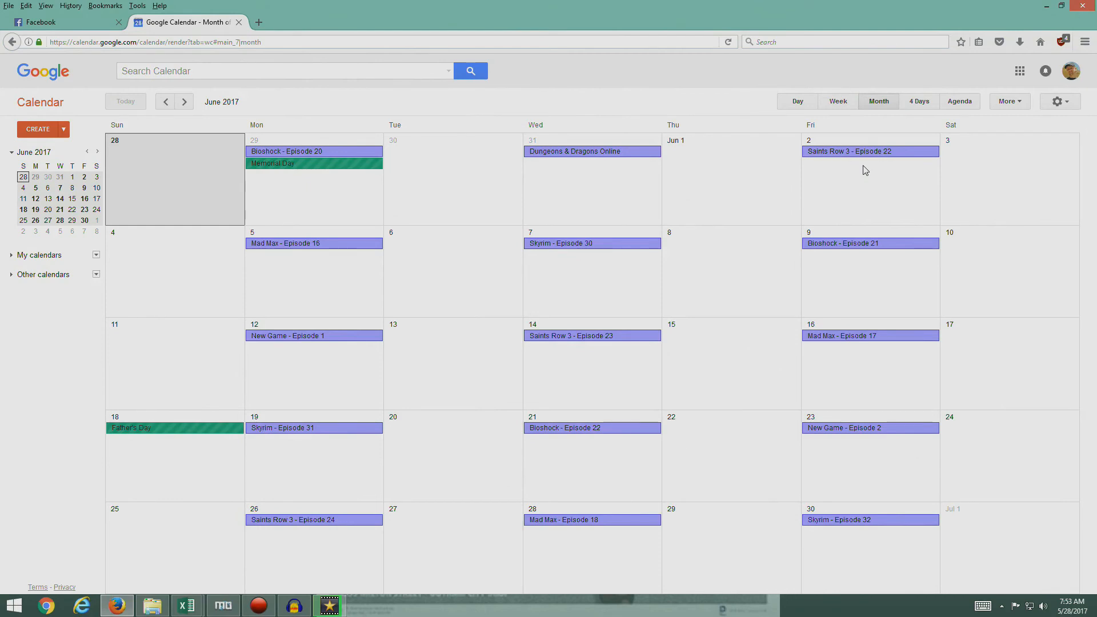
mouse_move(429, 186)
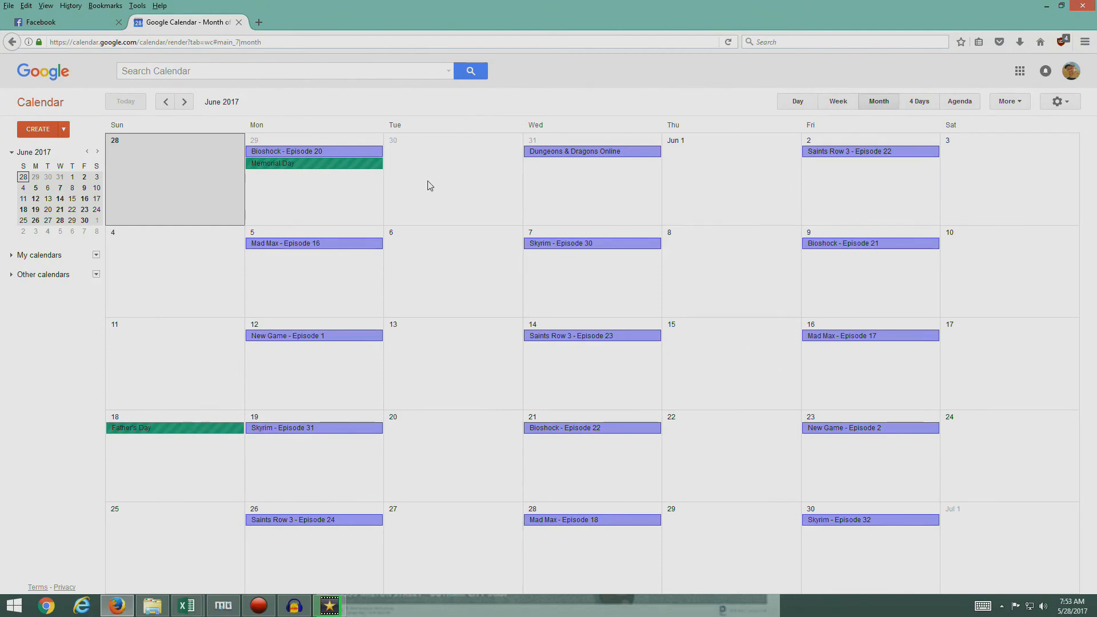
mouse_move(665, 215)
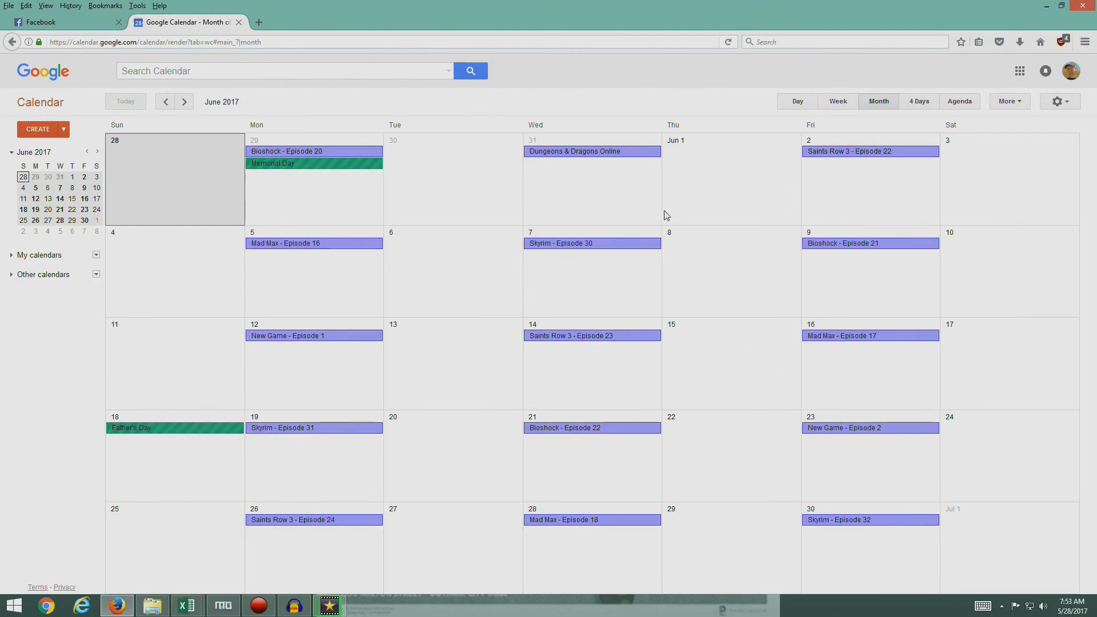
mouse_move(513, 203)
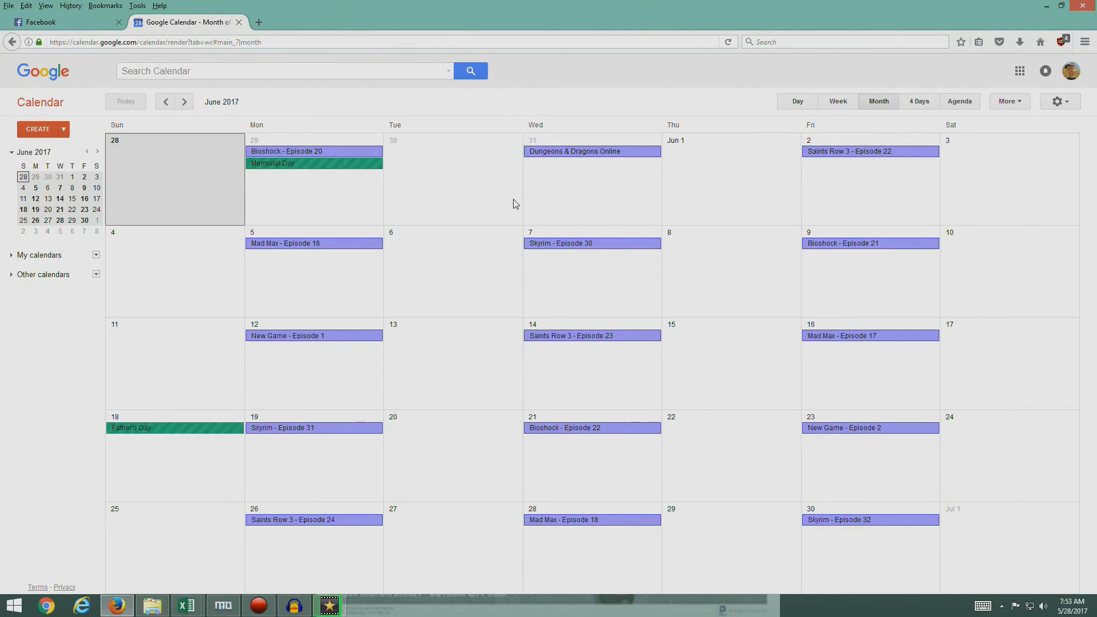
mouse_move(481, 150)
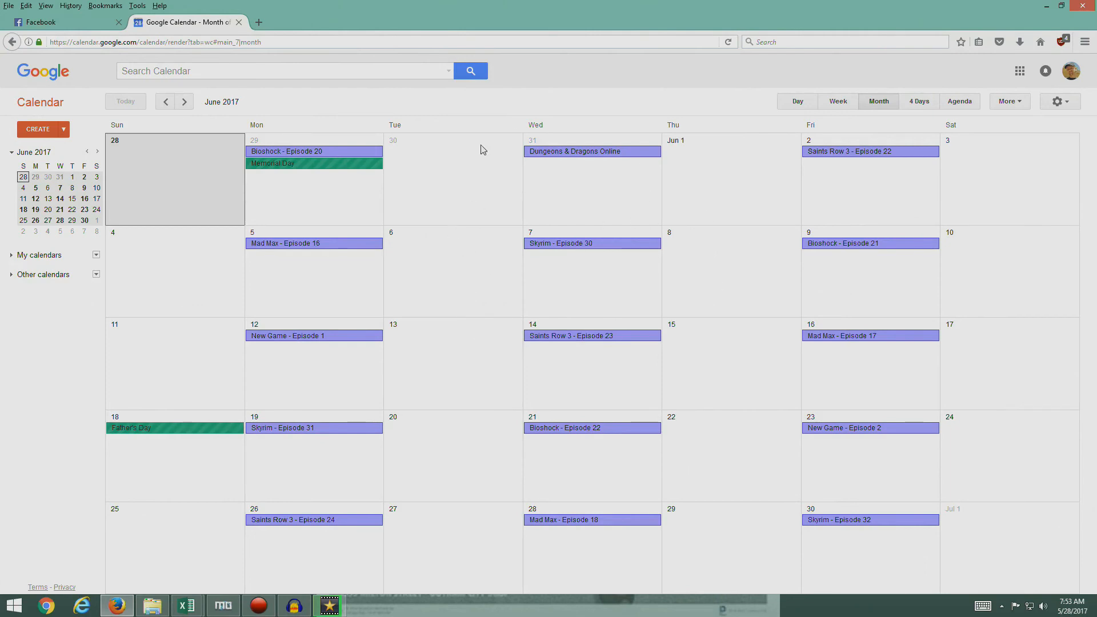
mouse_move(668, 314)
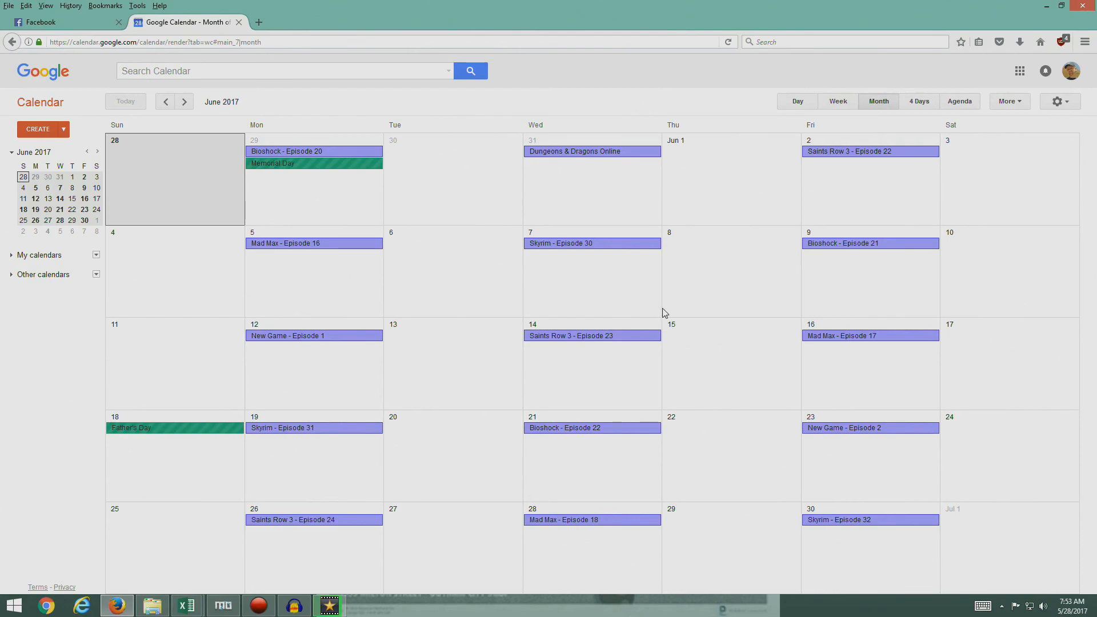
mouse_move(443, 316)
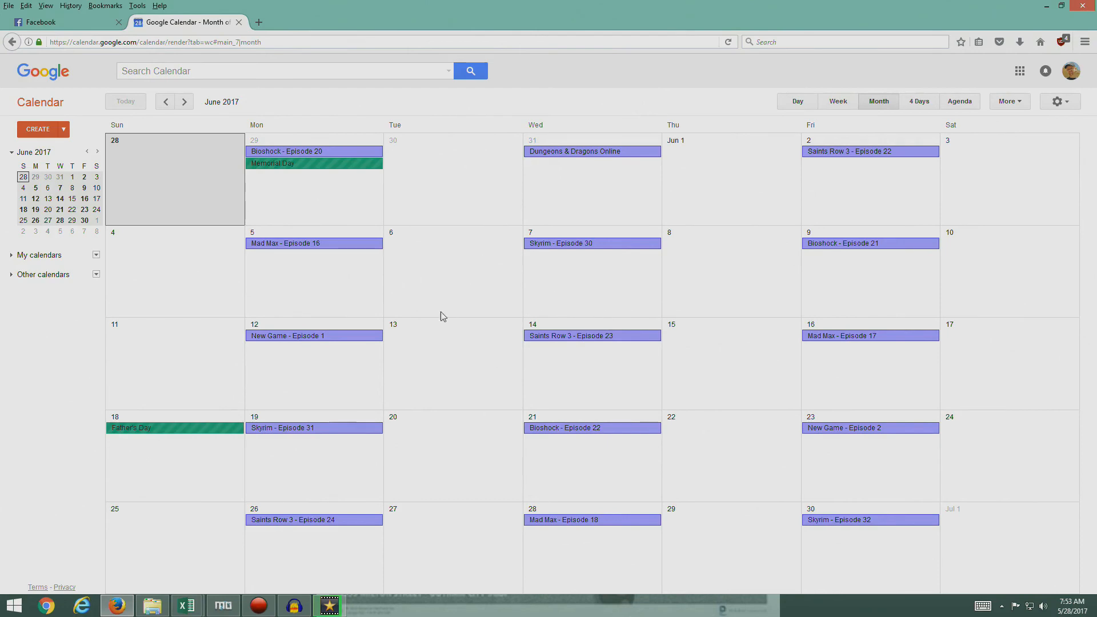
mouse_move(632, 448)
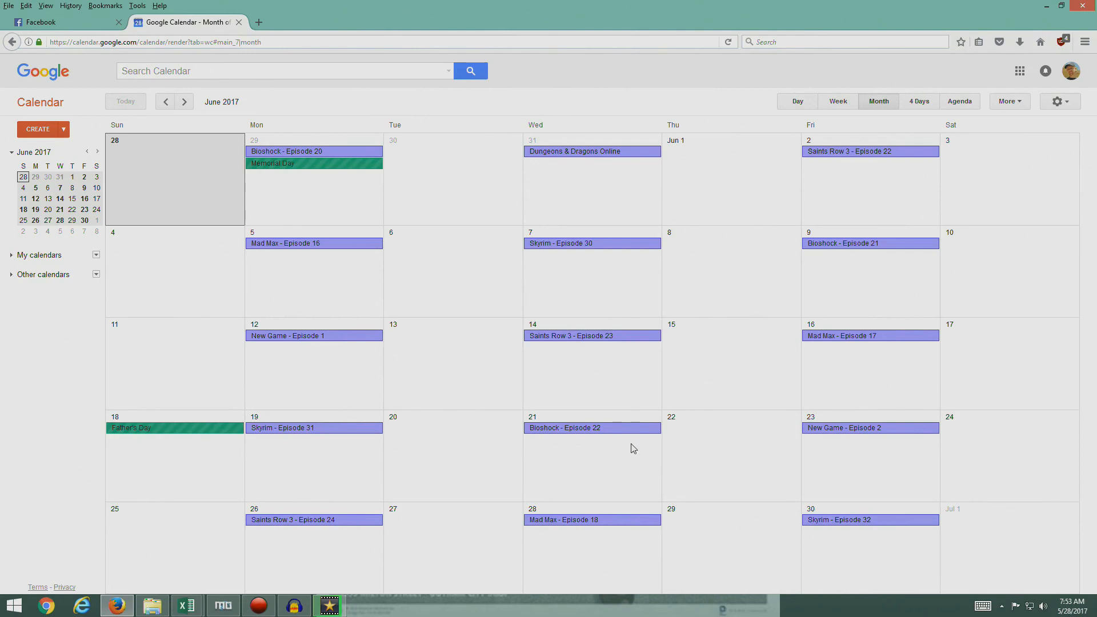
mouse_move(352, 477)
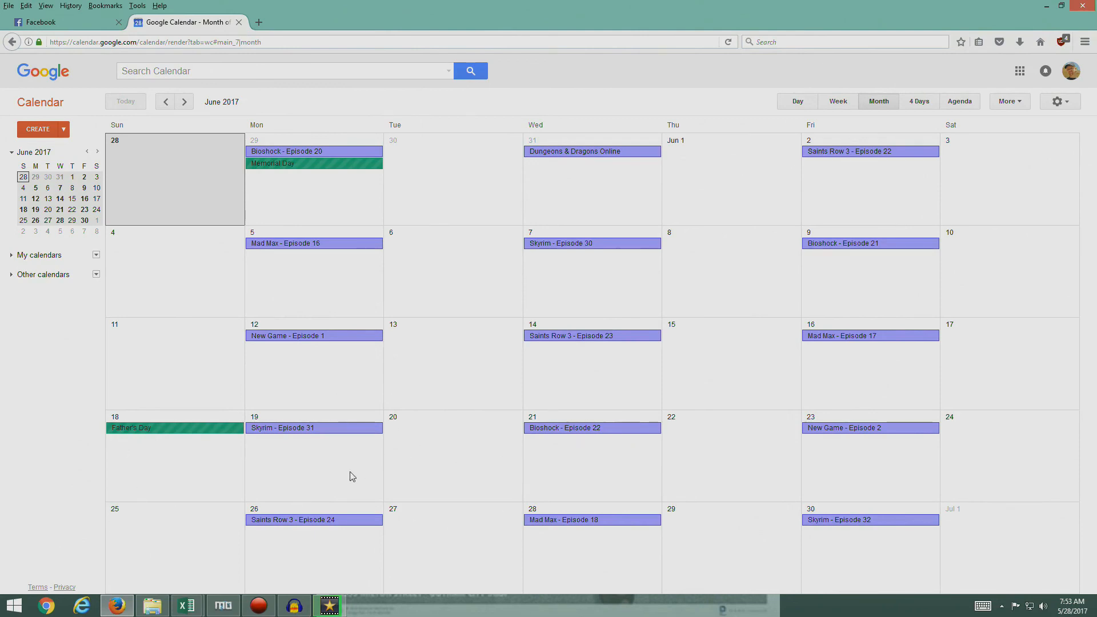
mouse_move(577, 485)
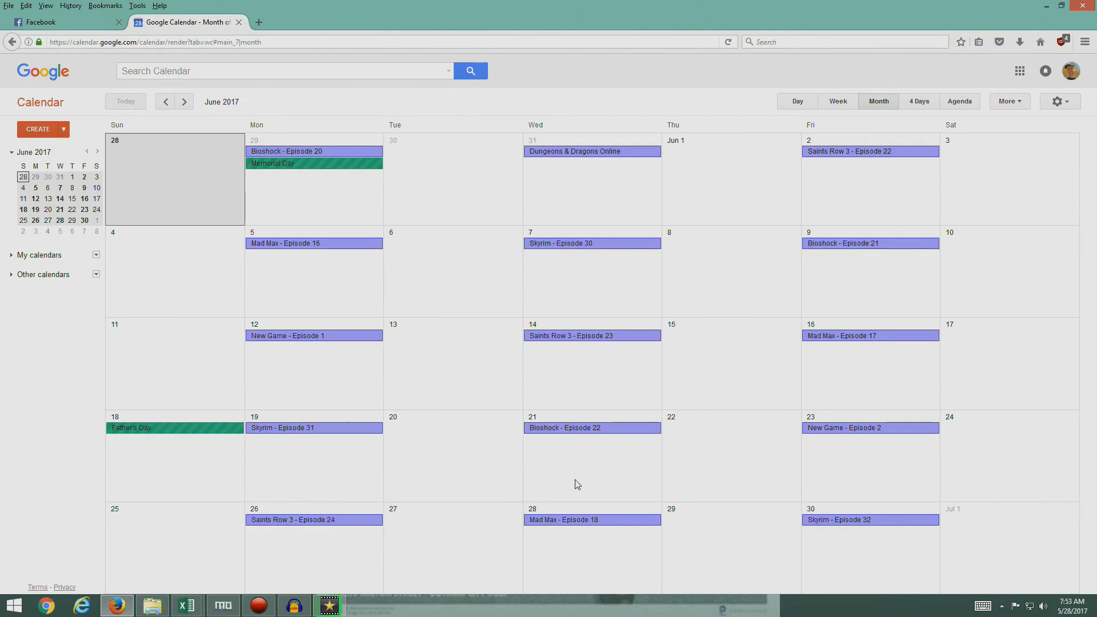